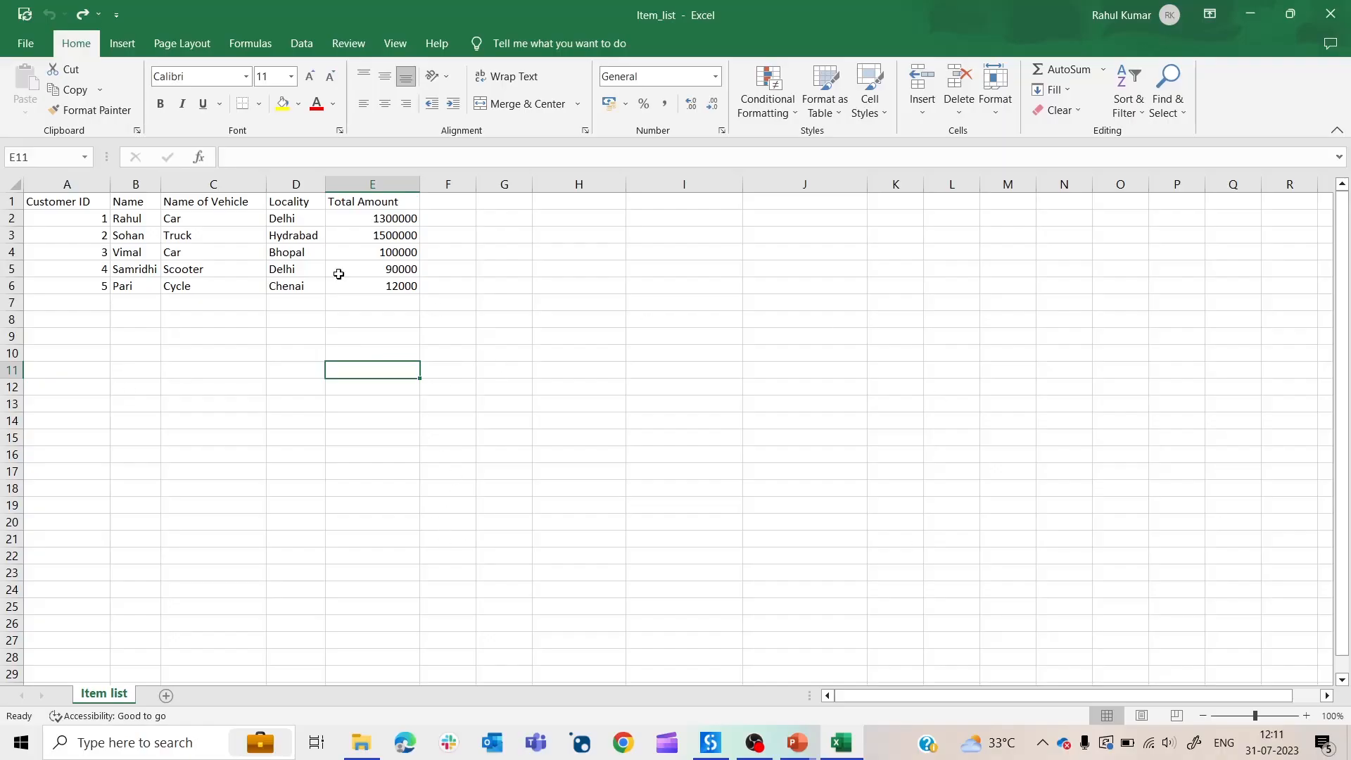
{"action": "mouse_move", "coordinate": [188, 445]}
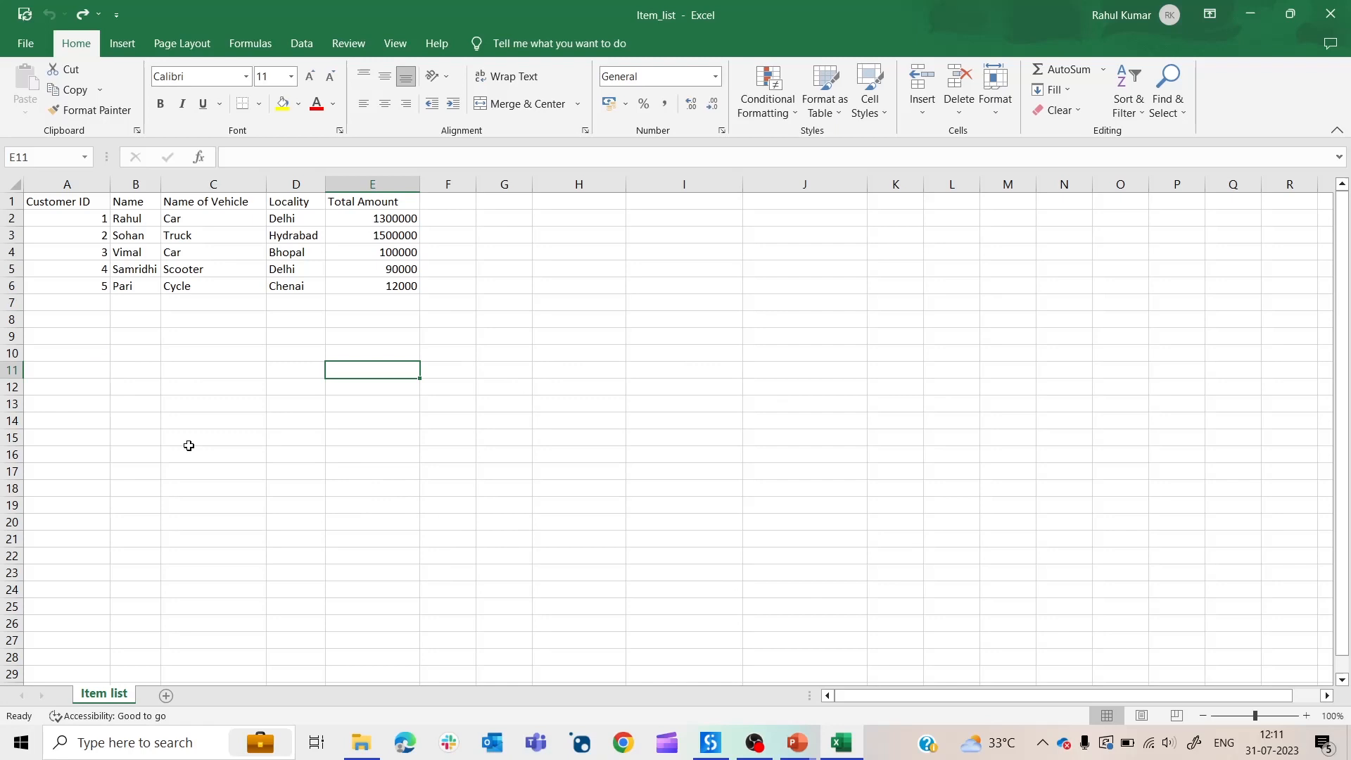
{"action": "mouse_move", "coordinate": [291, 345]}
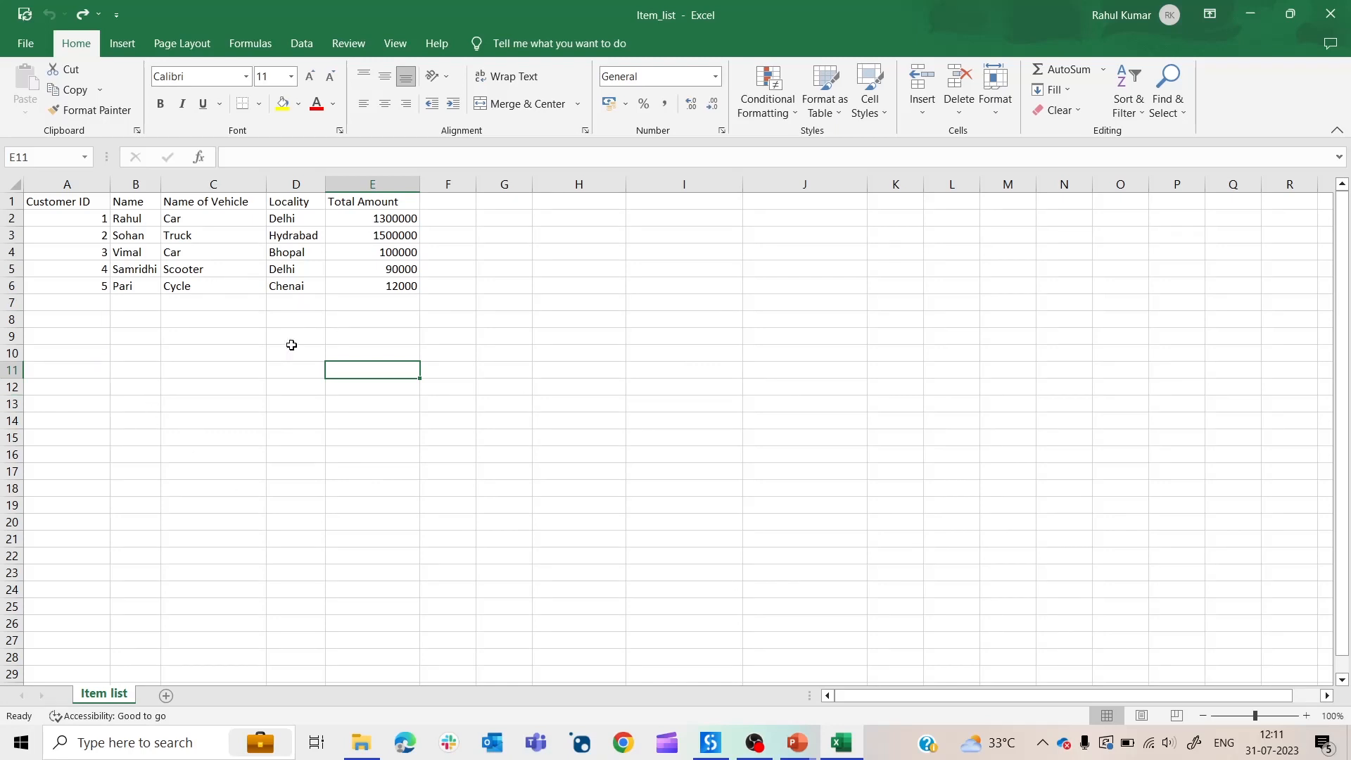
{"action": "mouse_move", "coordinate": [151, 235]}
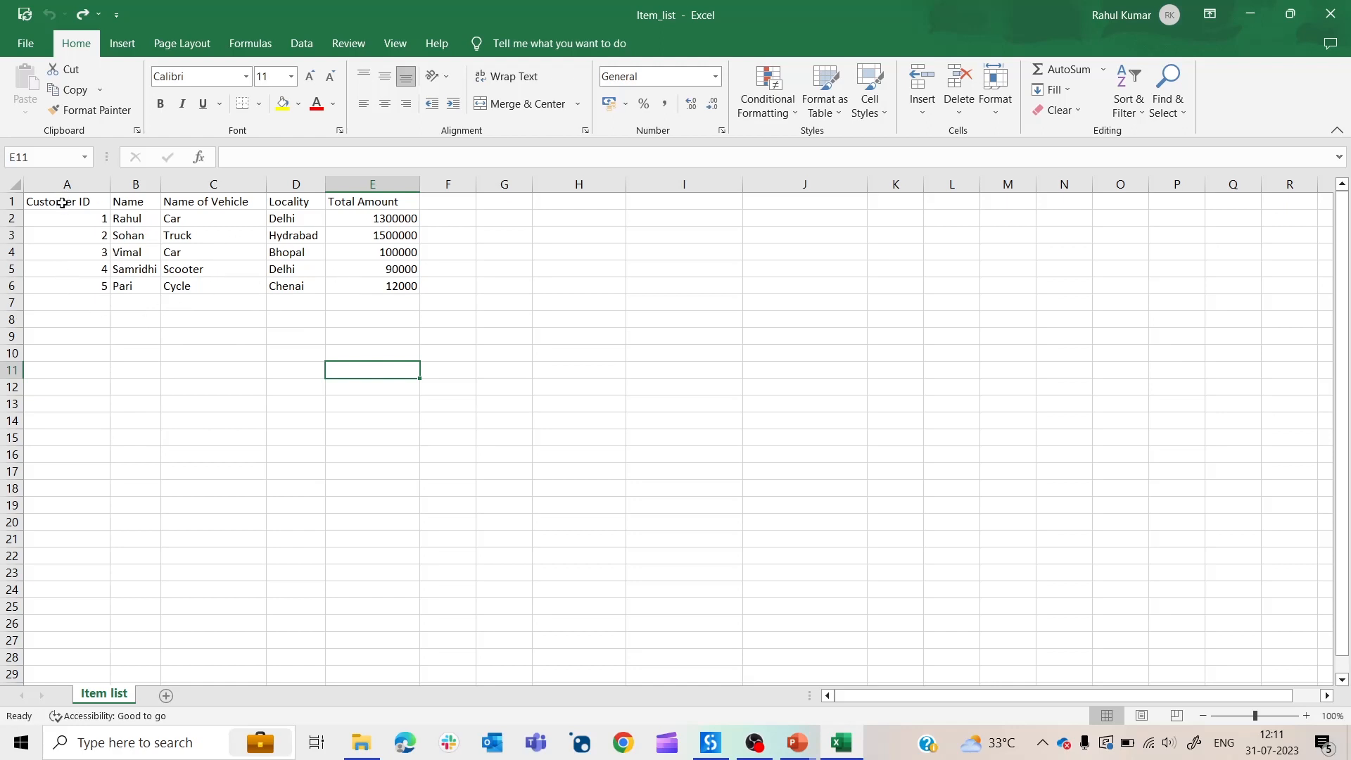
Select the customer vehicle data range A1:E6 on the Item list sheet.
{"action": "left_click_drag", "start_coordinate": [67, 201], "coordinate": [371, 285]}
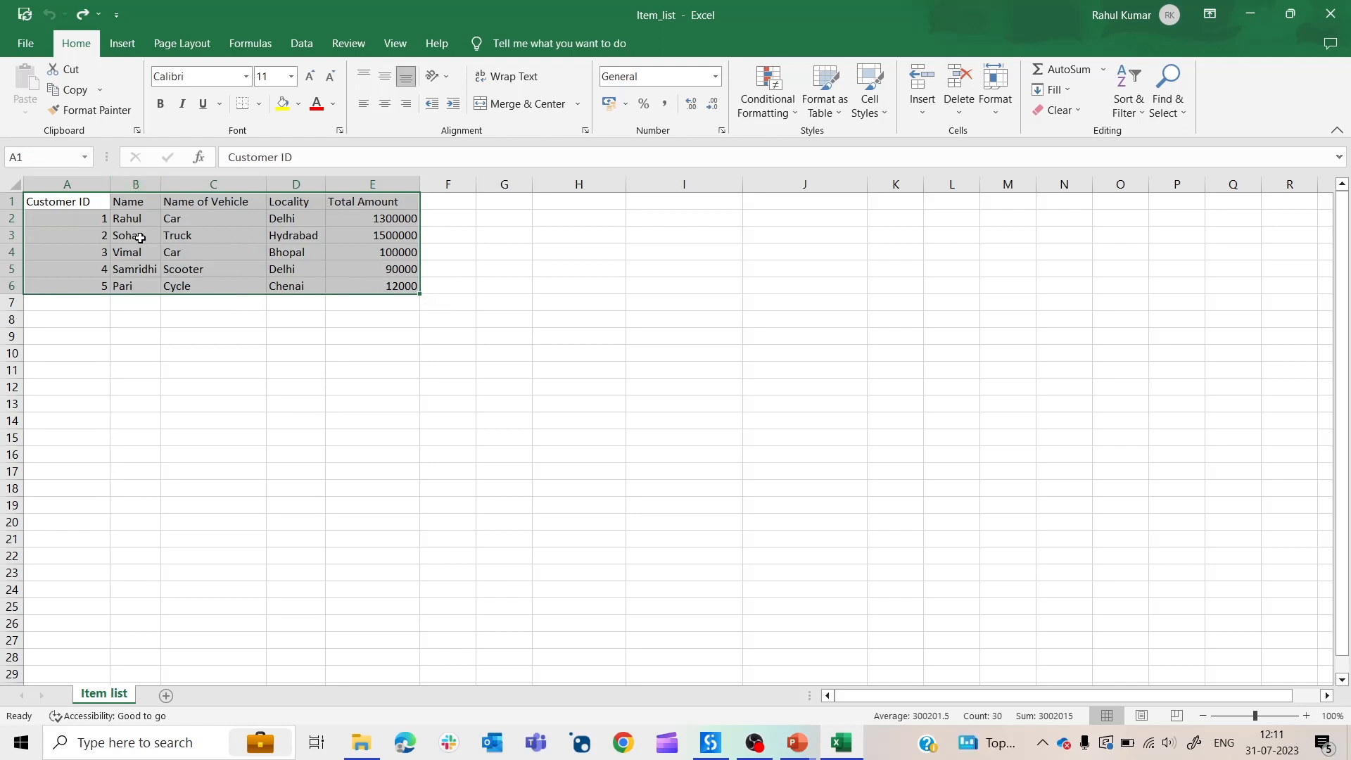
Convert A1:E6 into a table with headers and column filter buttons.
{"action": "left_click", "coordinate": [822, 88]}
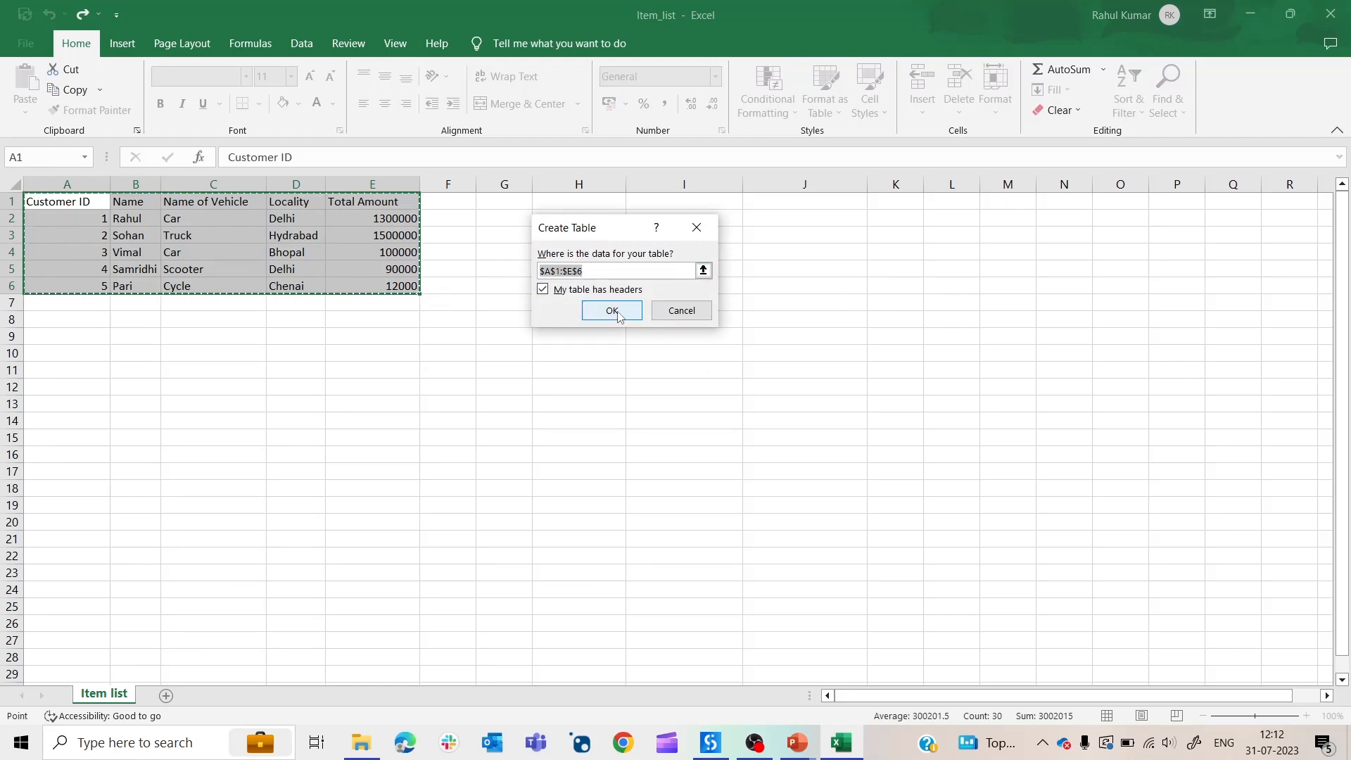
{"action": "left_click", "coordinate": [611, 310]}
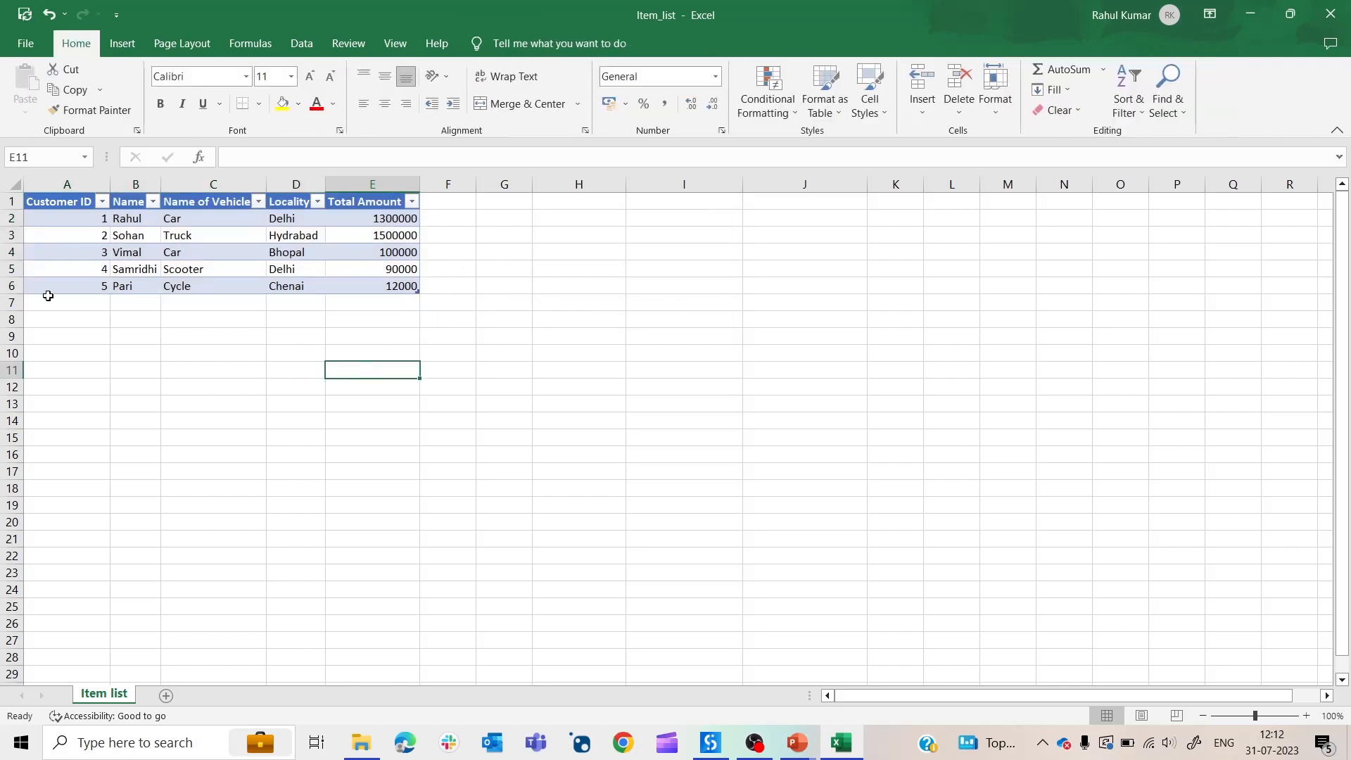
{"action": "mouse_move", "coordinate": [187, 288]}
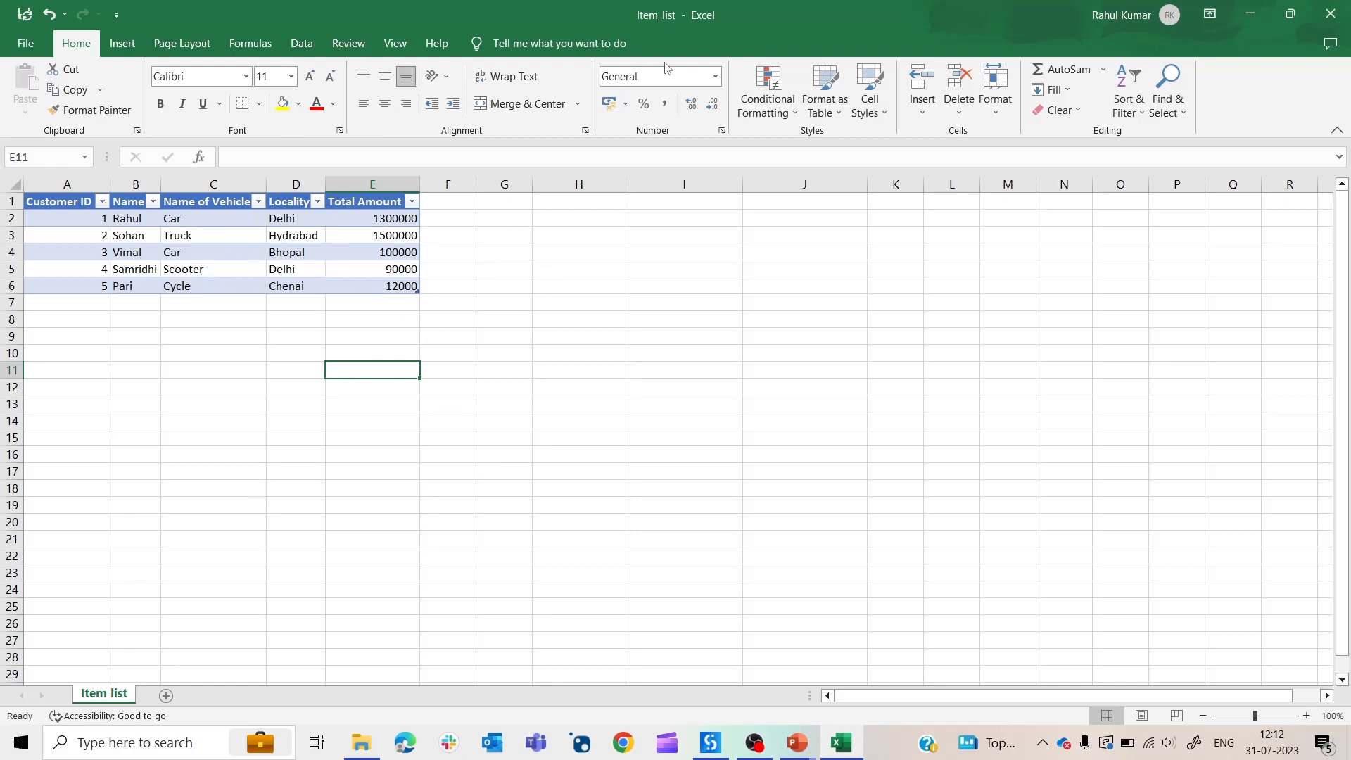
{"action": "mouse_move", "coordinate": [575, 213]}
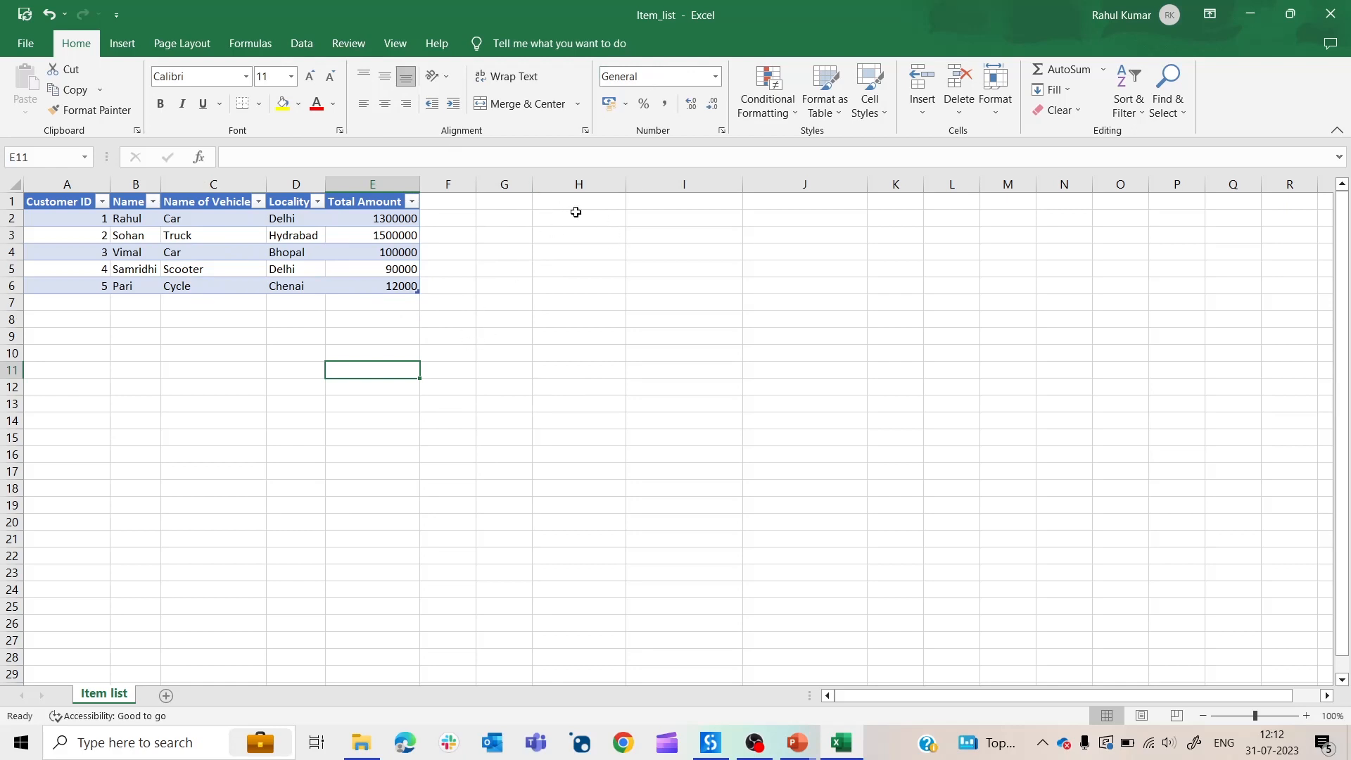
{"action": "mouse_move", "coordinate": [583, 196]}
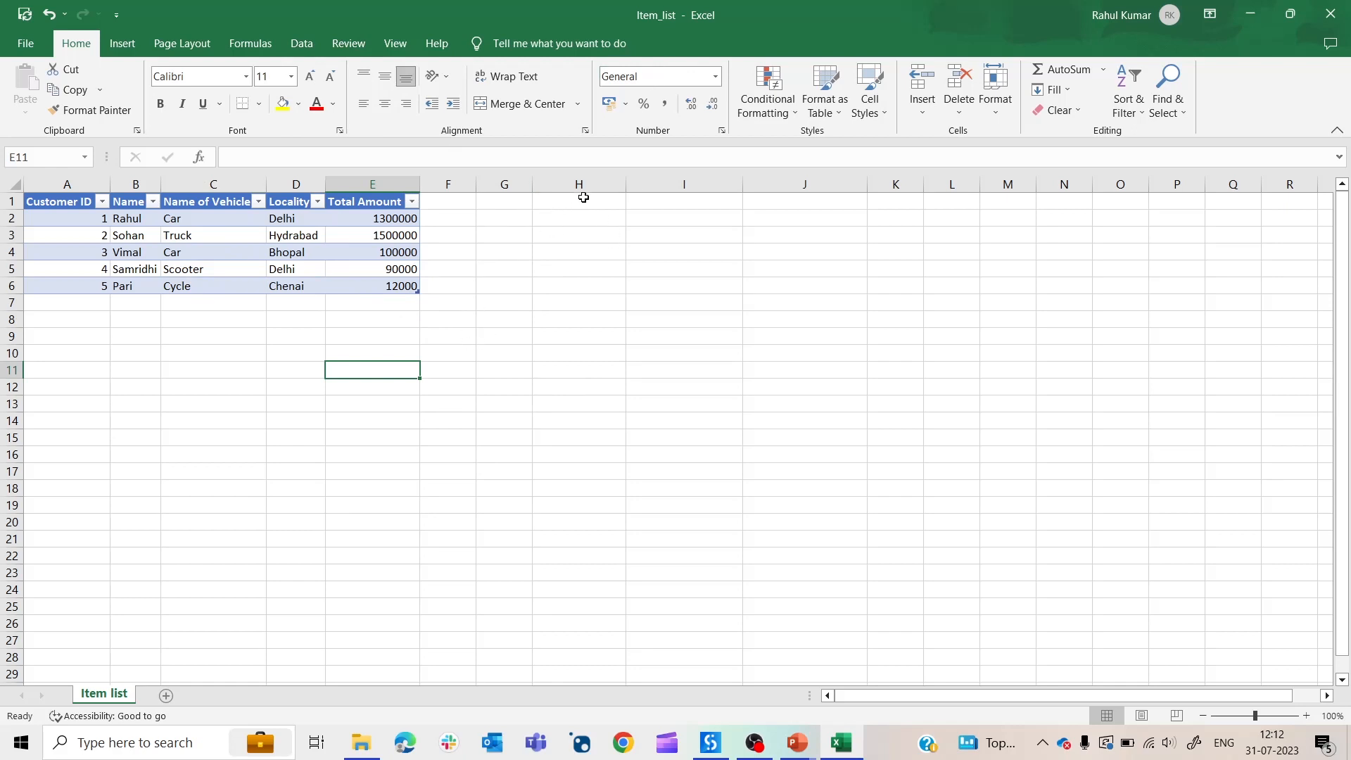
Insert a PivotTable from the customer table on the existing worksheet at H1.
{"action": "left_click", "coordinate": [579, 201]}
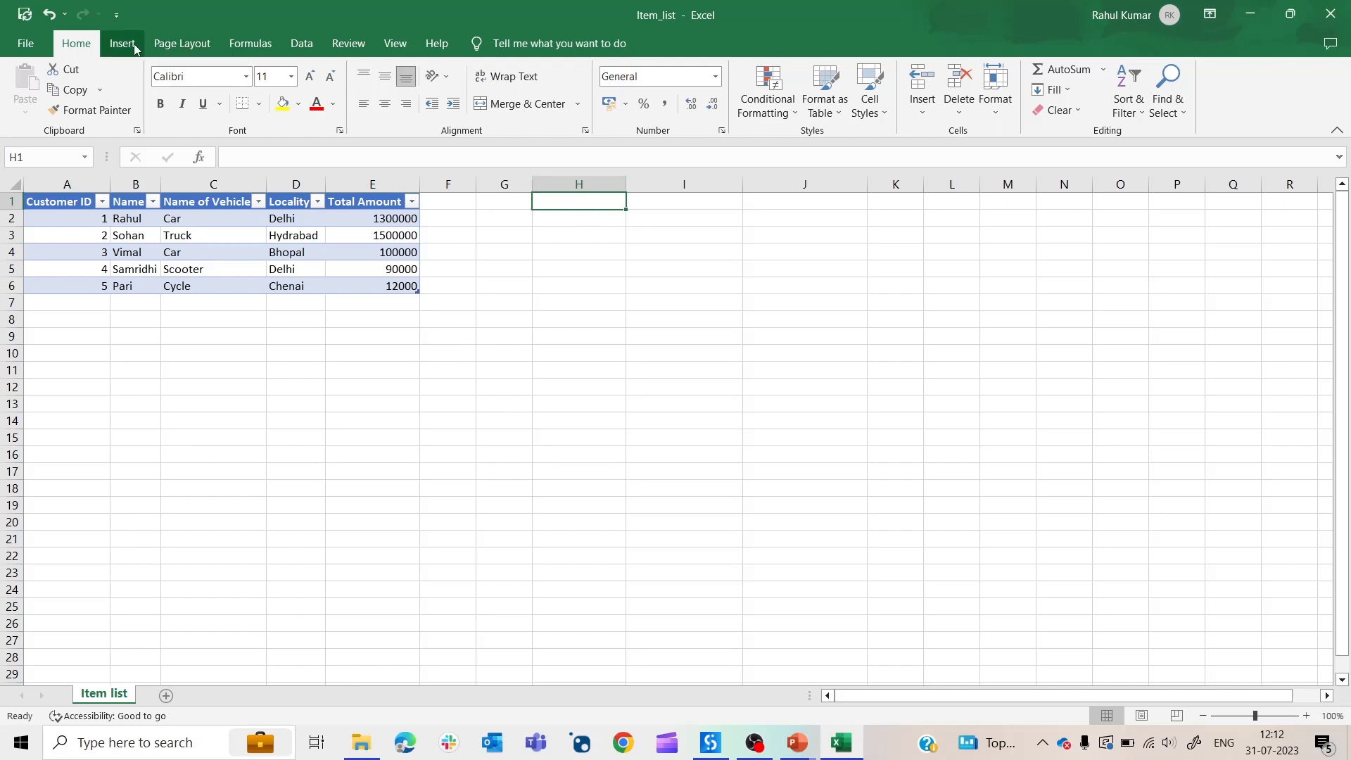
{"action": "left_click", "coordinate": [122, 43]}
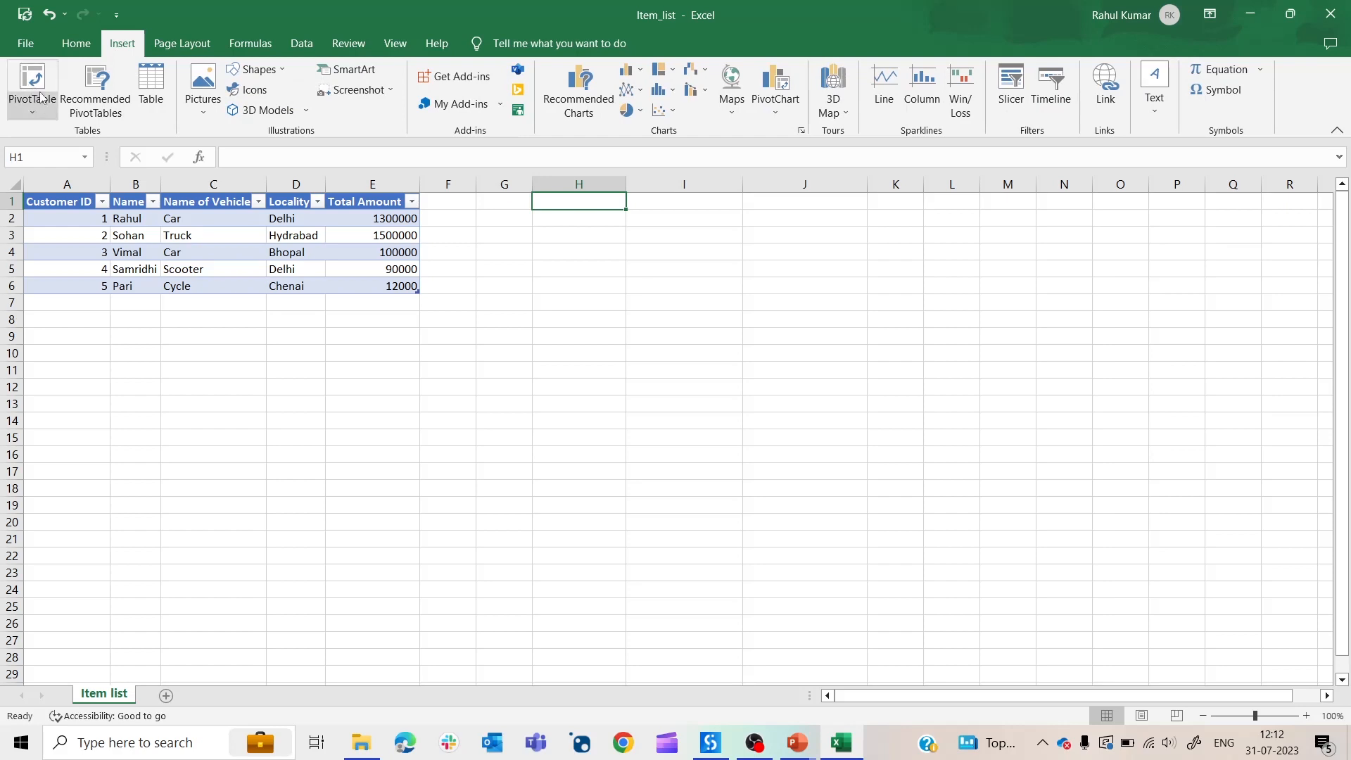
{"action": "left_click", "coordinate": [32, 86]}
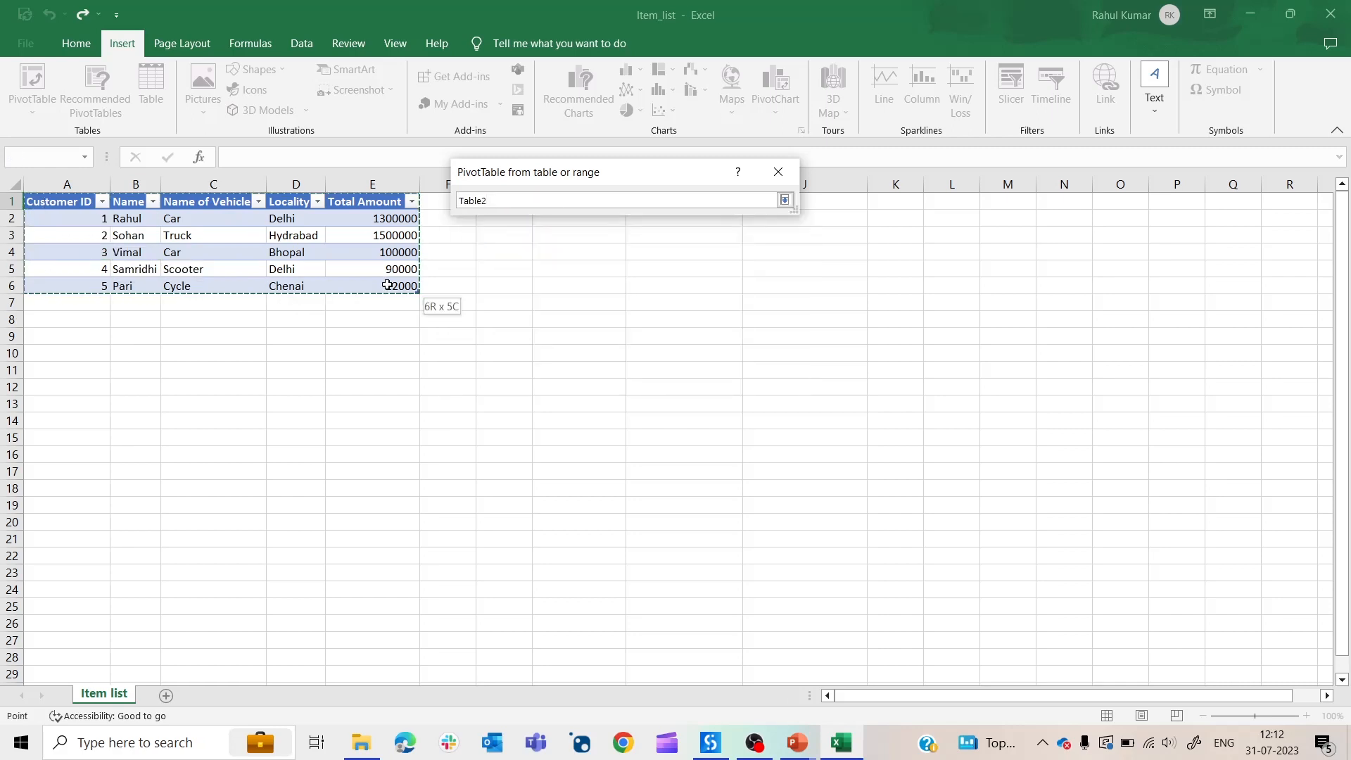
{"action": "left_click", "coordinate": [782, 200]}
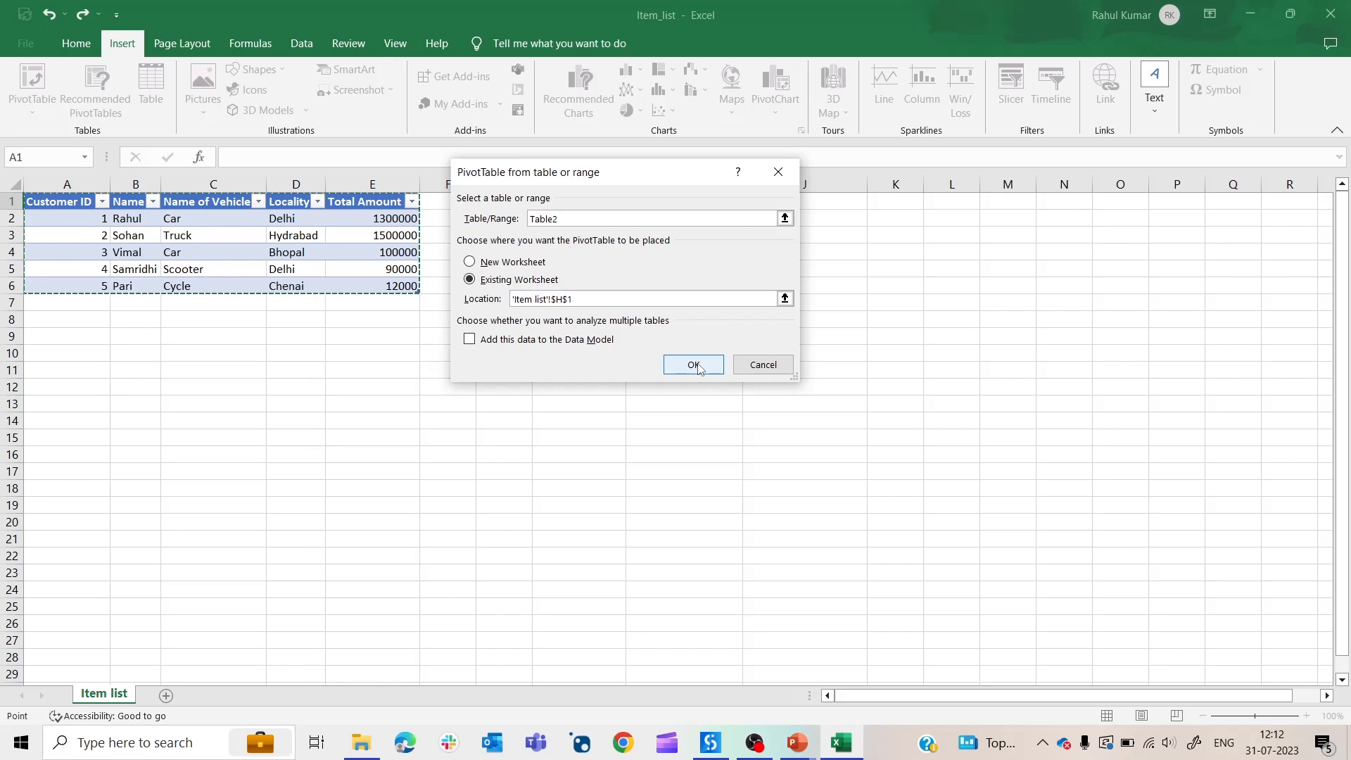
{"action": "left_click", "coordinate": [693, 365]}
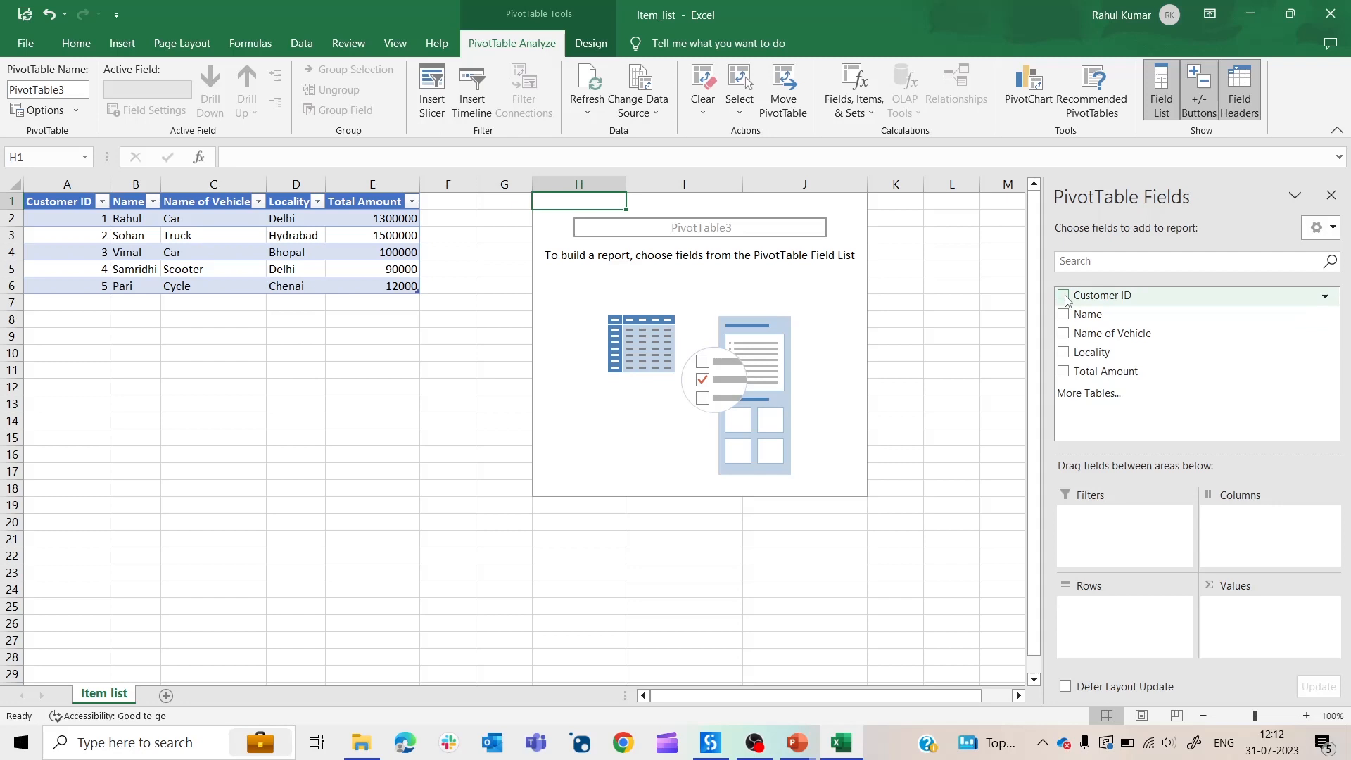
Add Customer ID and Locality fields to the pivot table, reaching grand total 3002000.
{"action": "left_click", "coordinate": [1063, 294]}
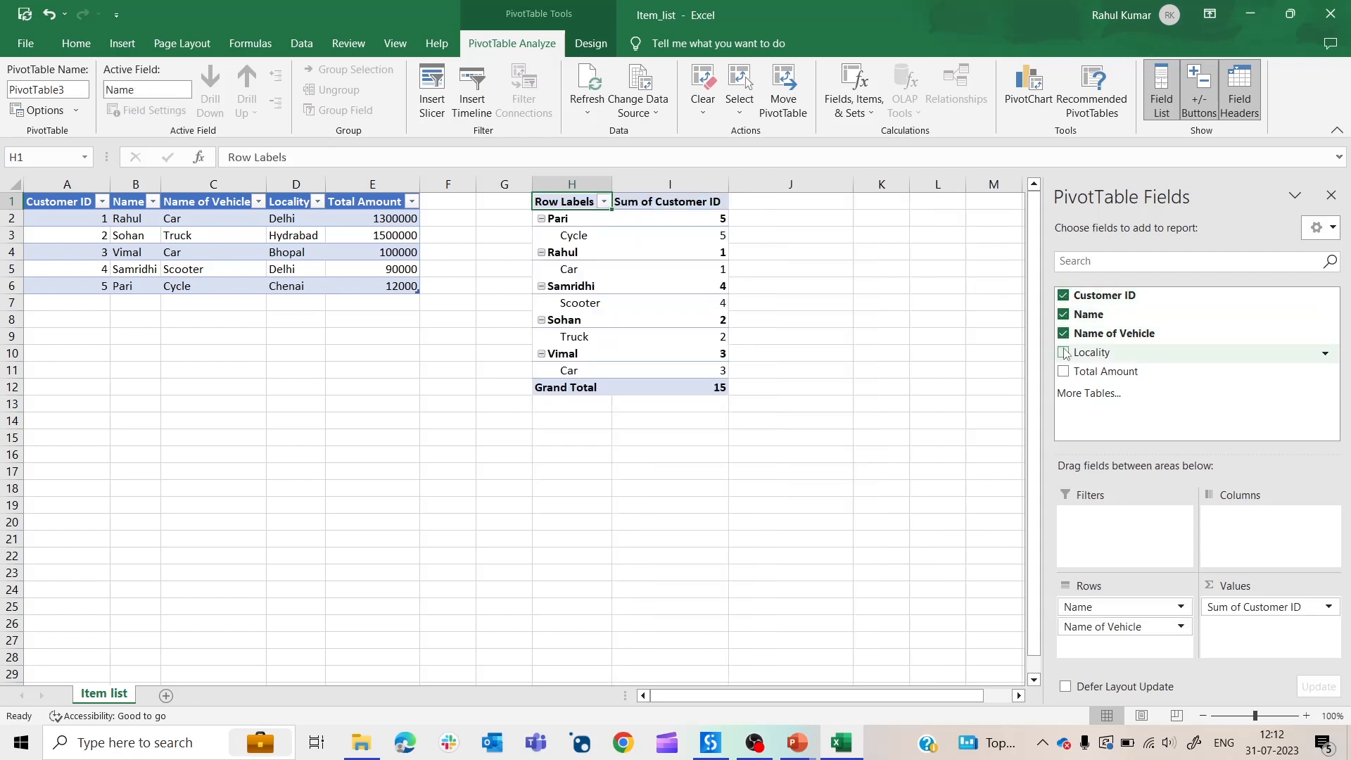
{"action": "left_click", "coordinate": [1063, 371]}
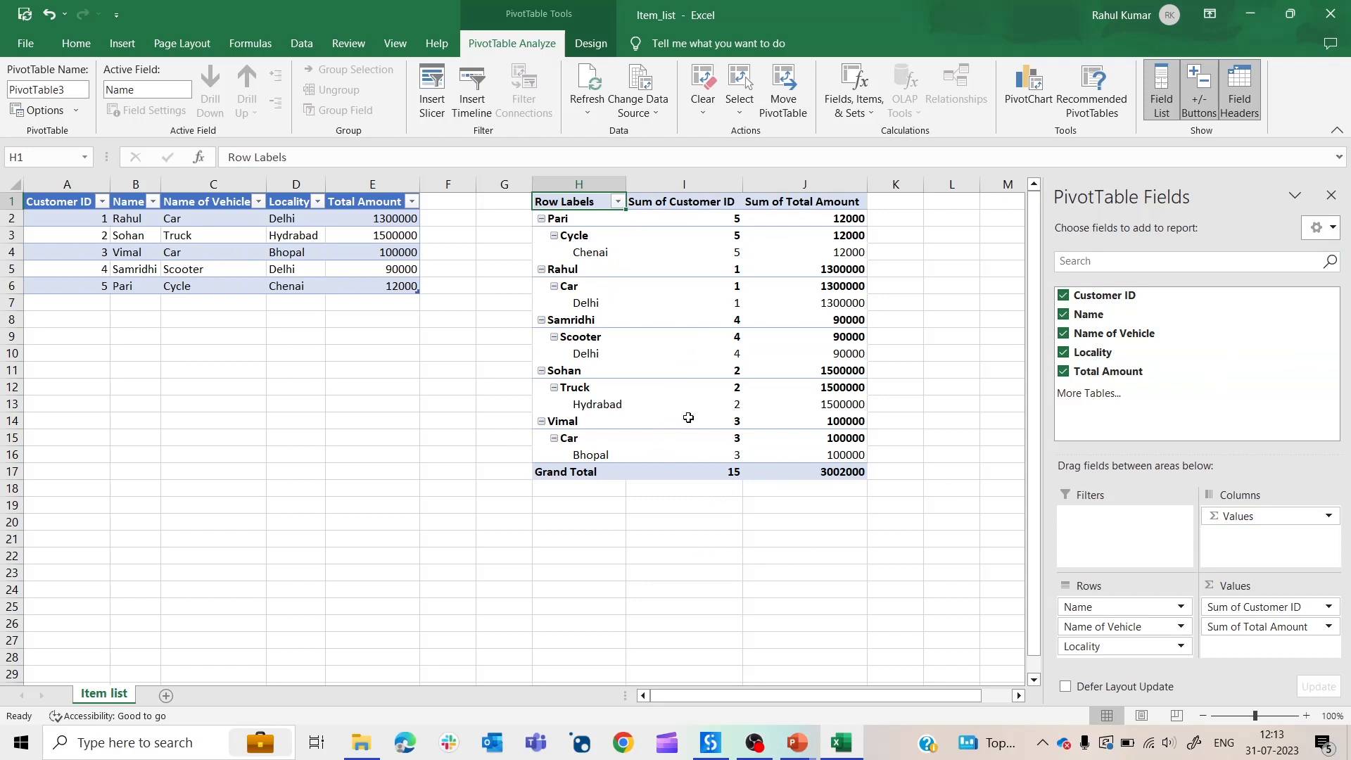
{"action": "mouse_move", "coordinate": [916, 508]}
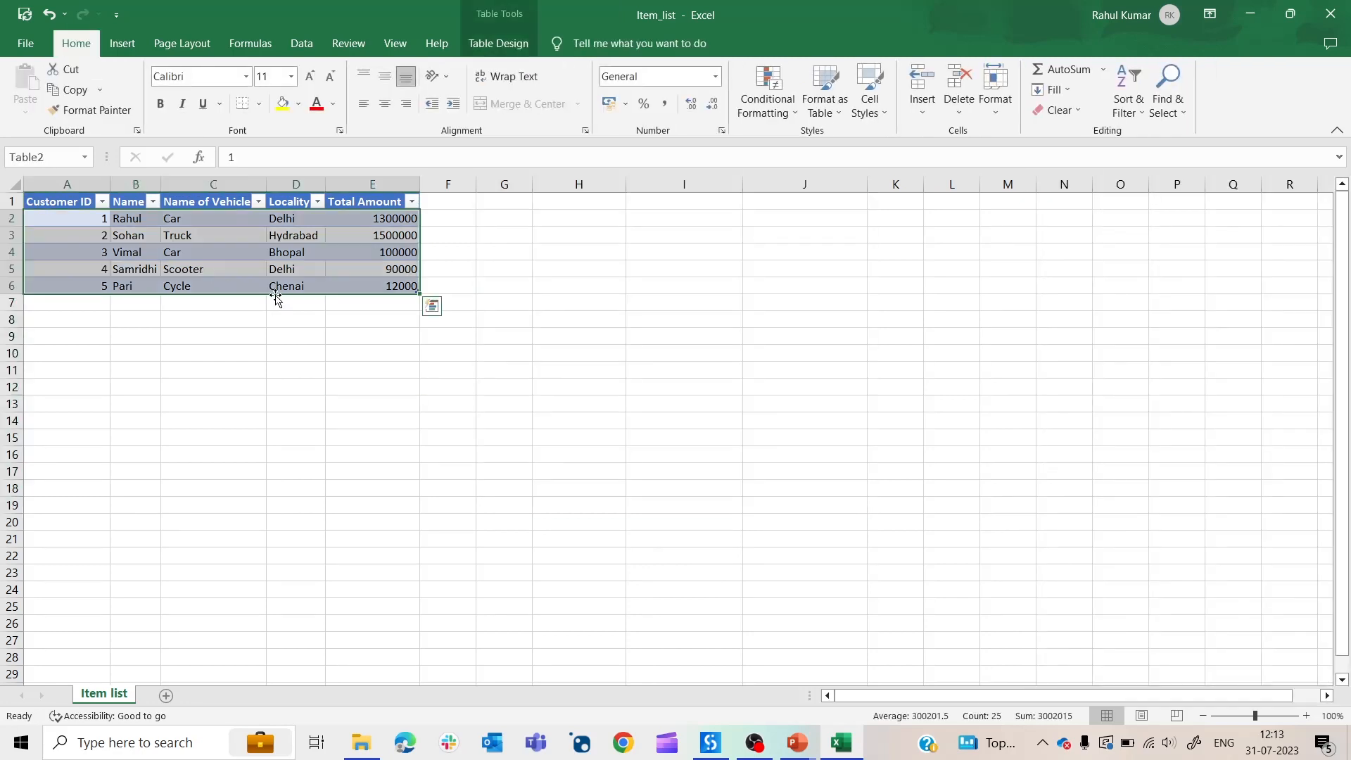
Convert the table back to a plain range and clear its formatting.
{"action": "right_click", "coordinate": [285, 302]}
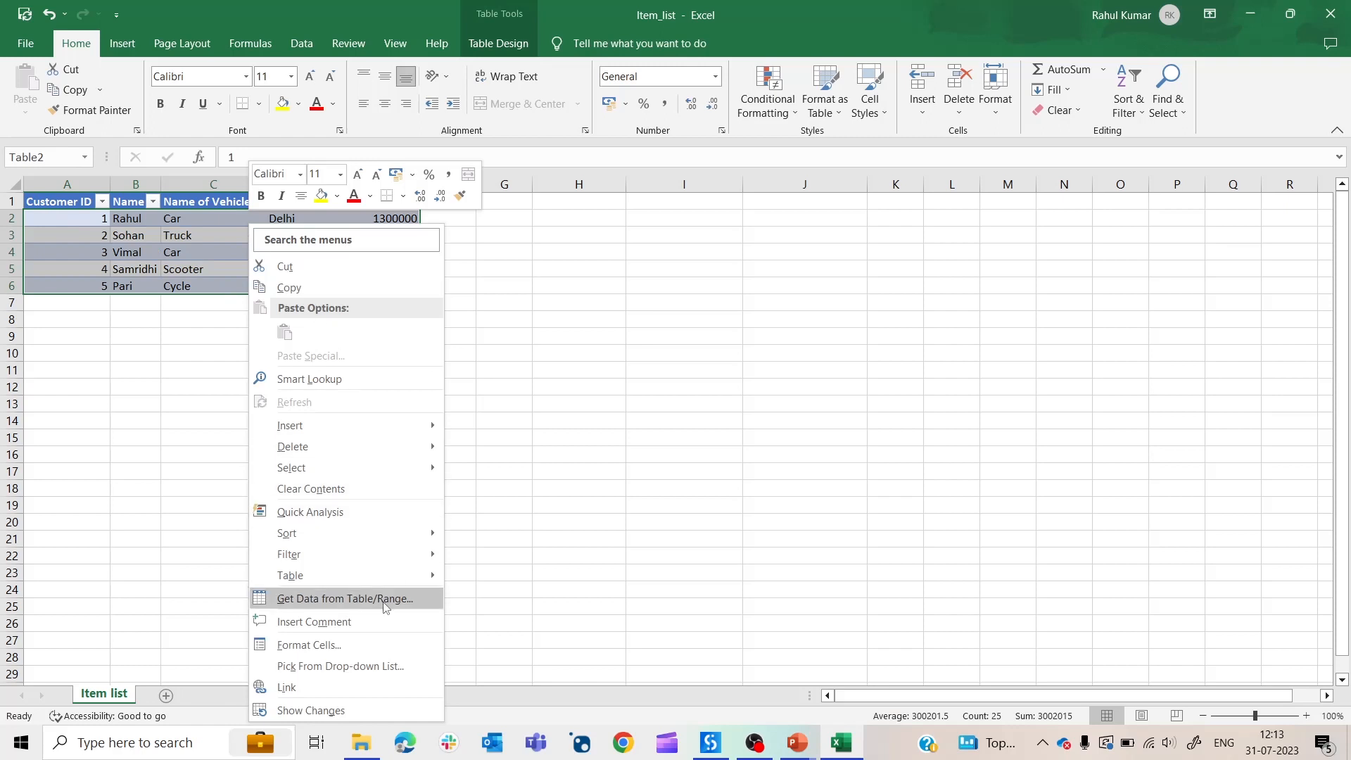
{"action": "left_click", "coordinate": [508, 595]}
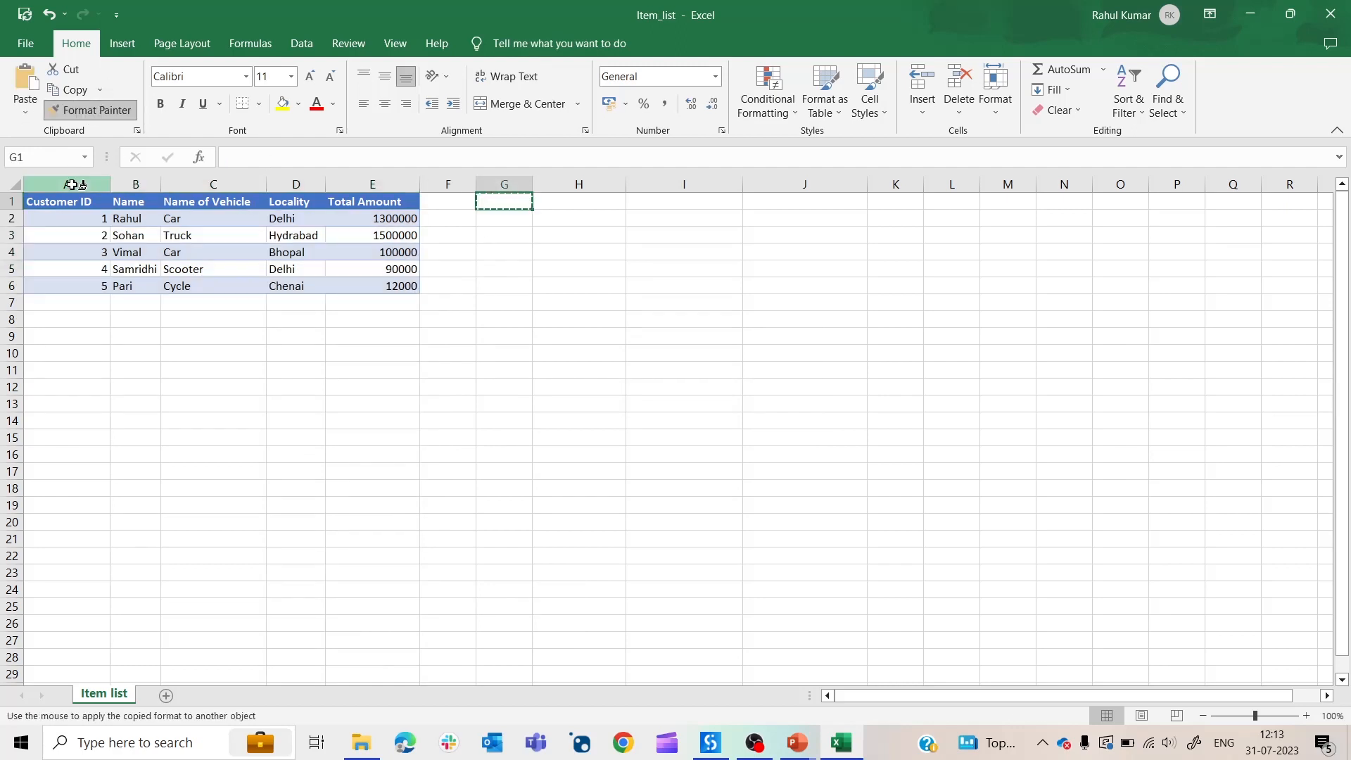
{"action": "left_click", "coordinate": [504, 336]}
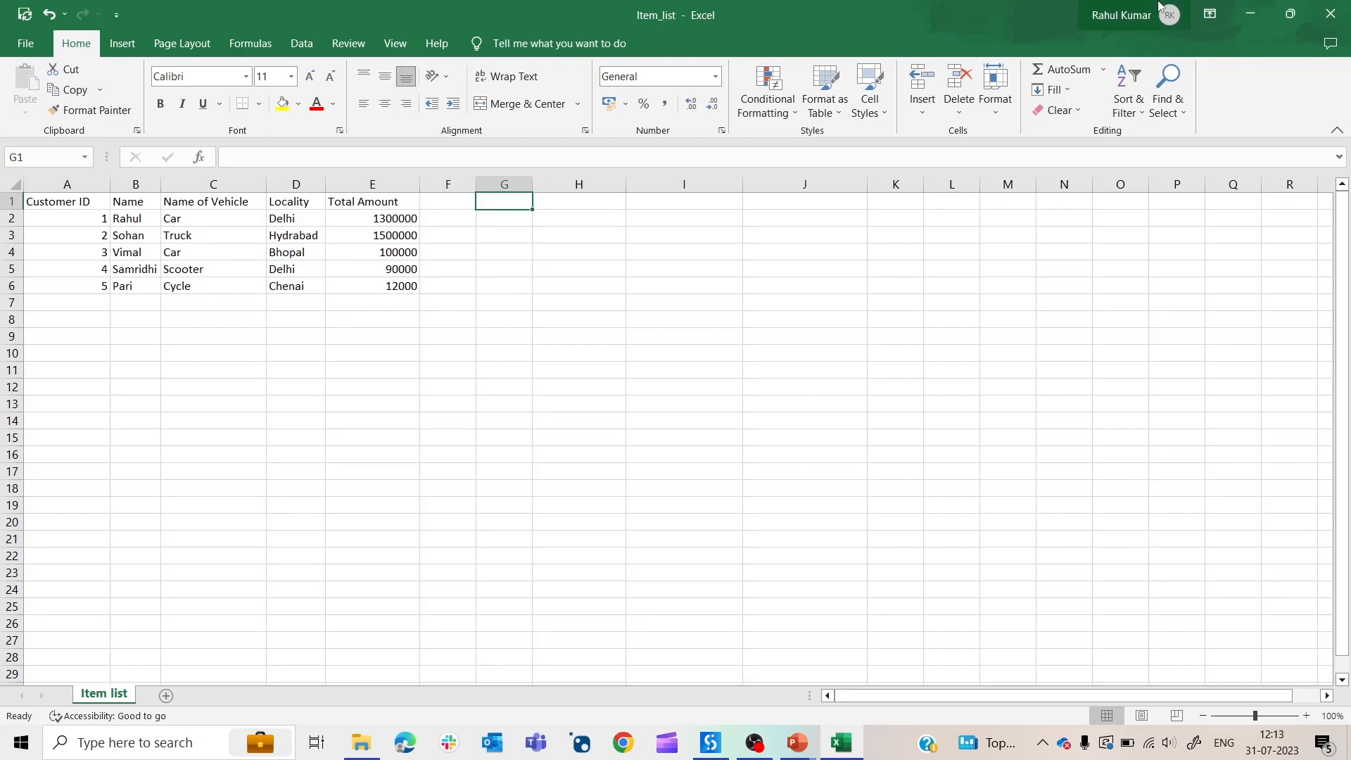
{"action": "mouse_move", "coordinate": [1152, 377]}
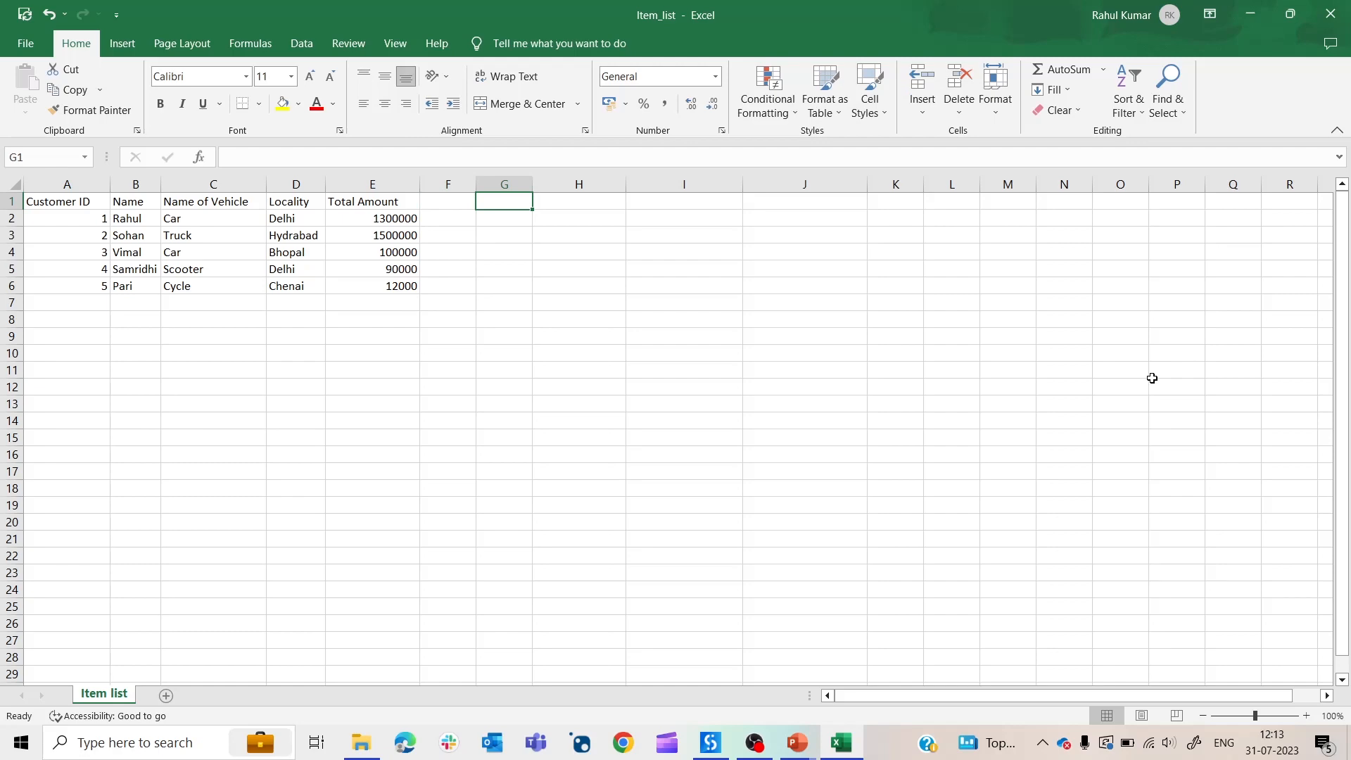
{"action": "key", "text": "alt+tab"}
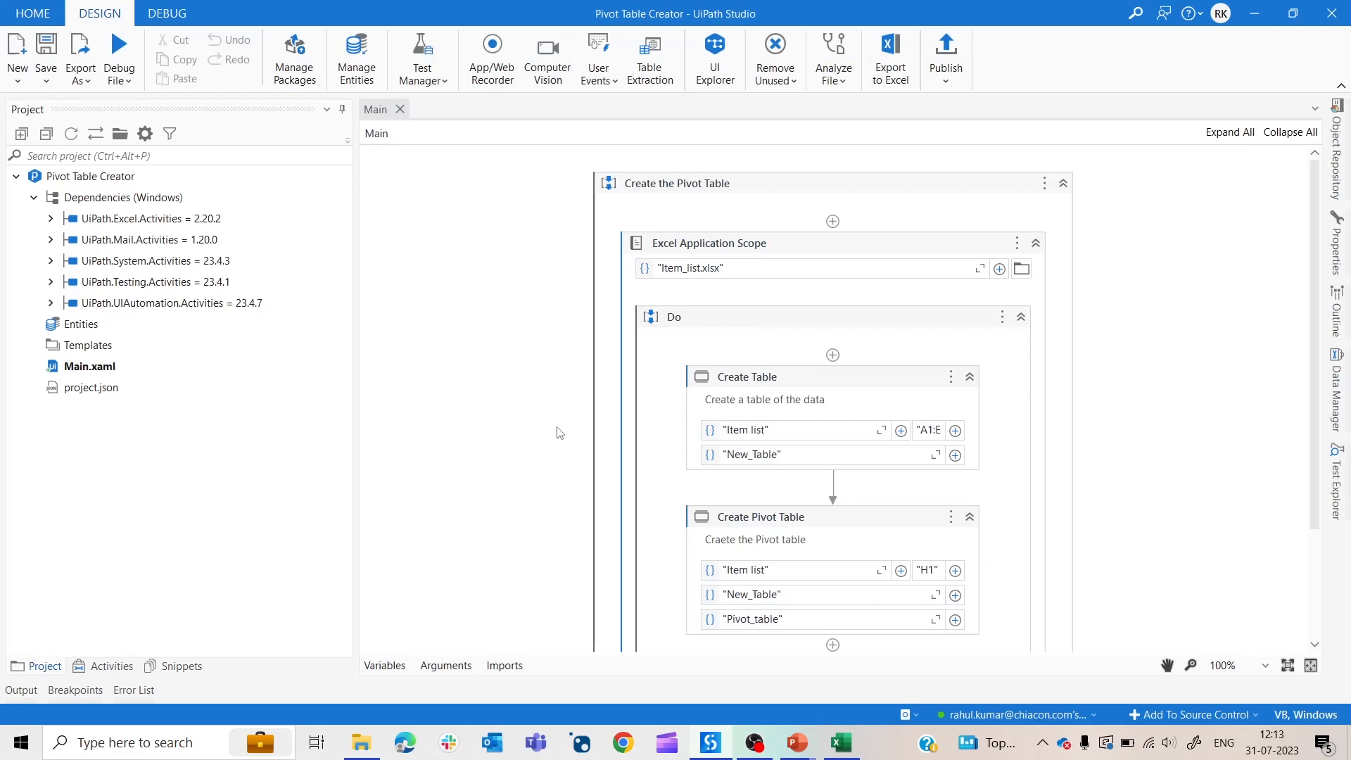
{"action": "mouse_move", "coordinate": [585, 270]}
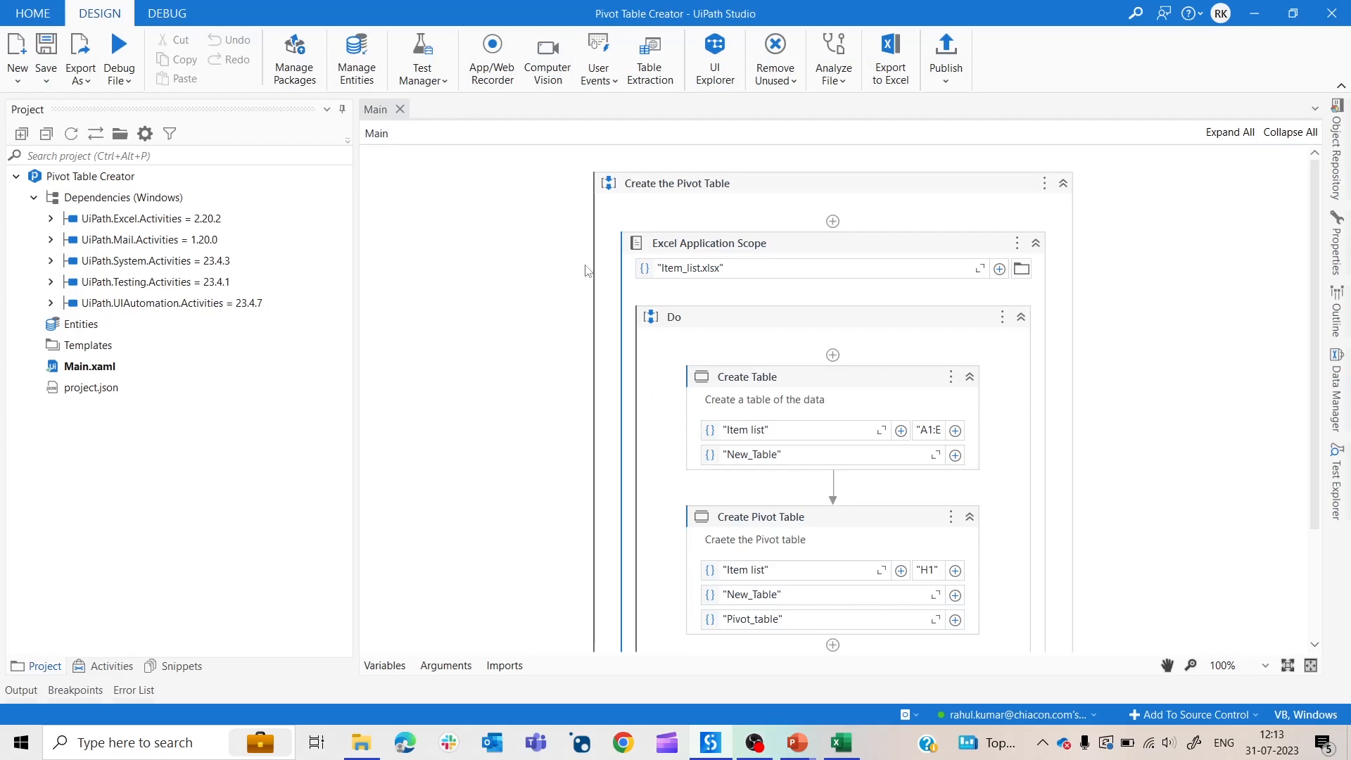
{"action": "mouse_move", "coordinate": [834, 177]}
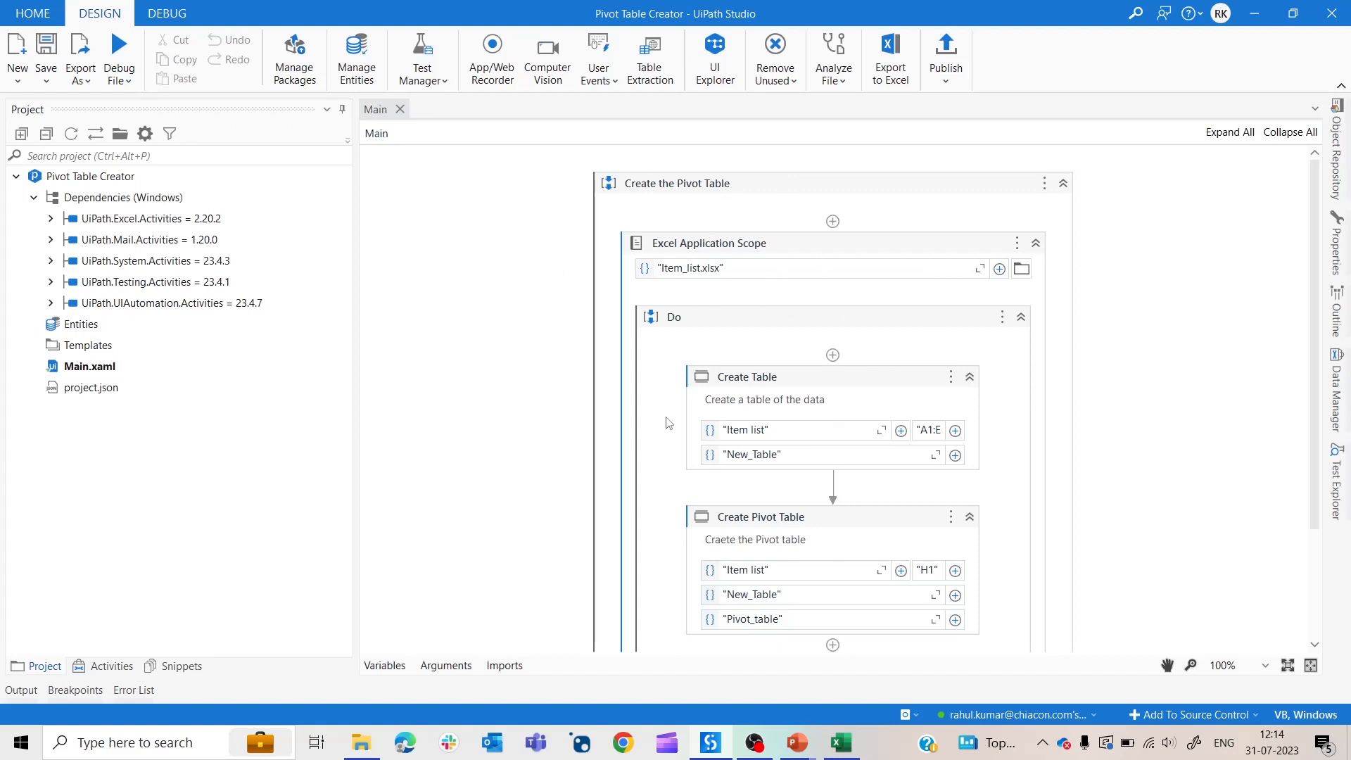
{"action": "mouse_move", "coordinate": [780, 327]}
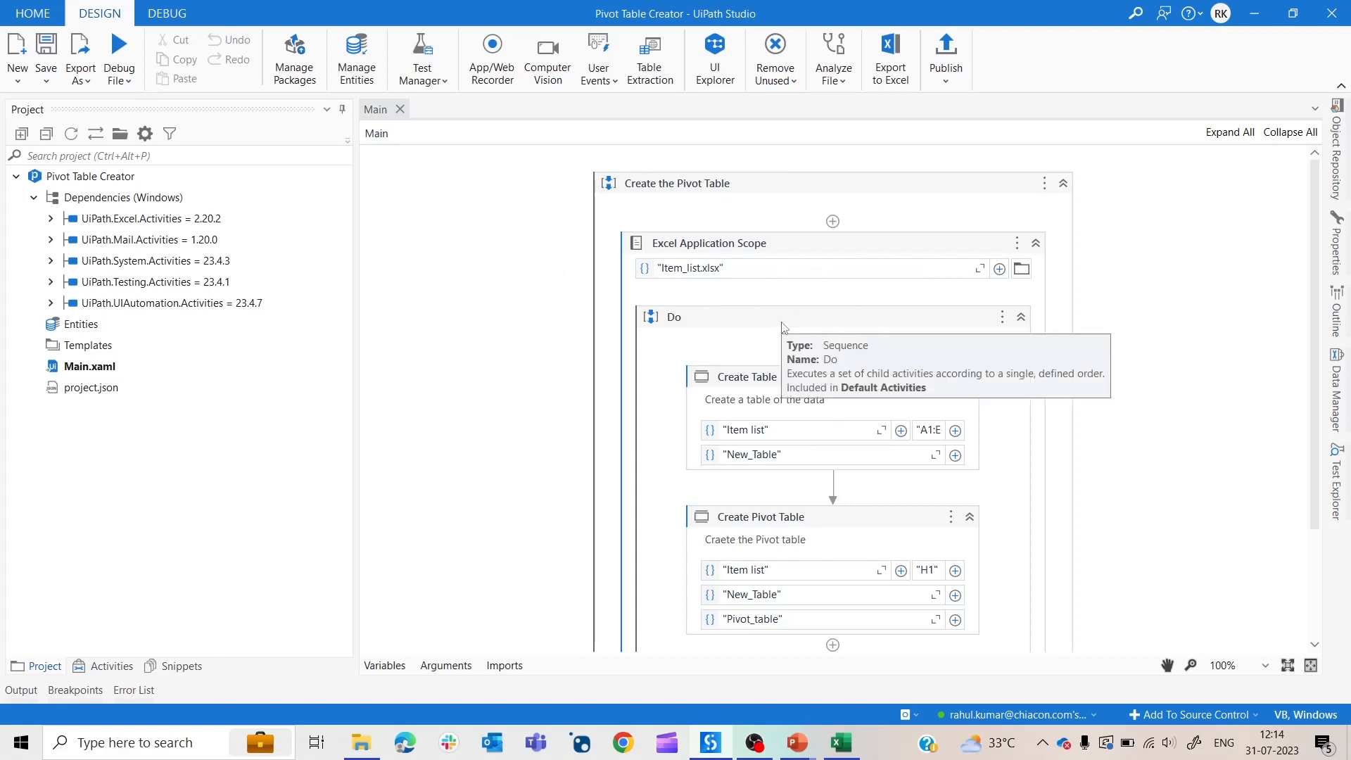
{"action": "mouse_move", "coordinate": [761, 393]}
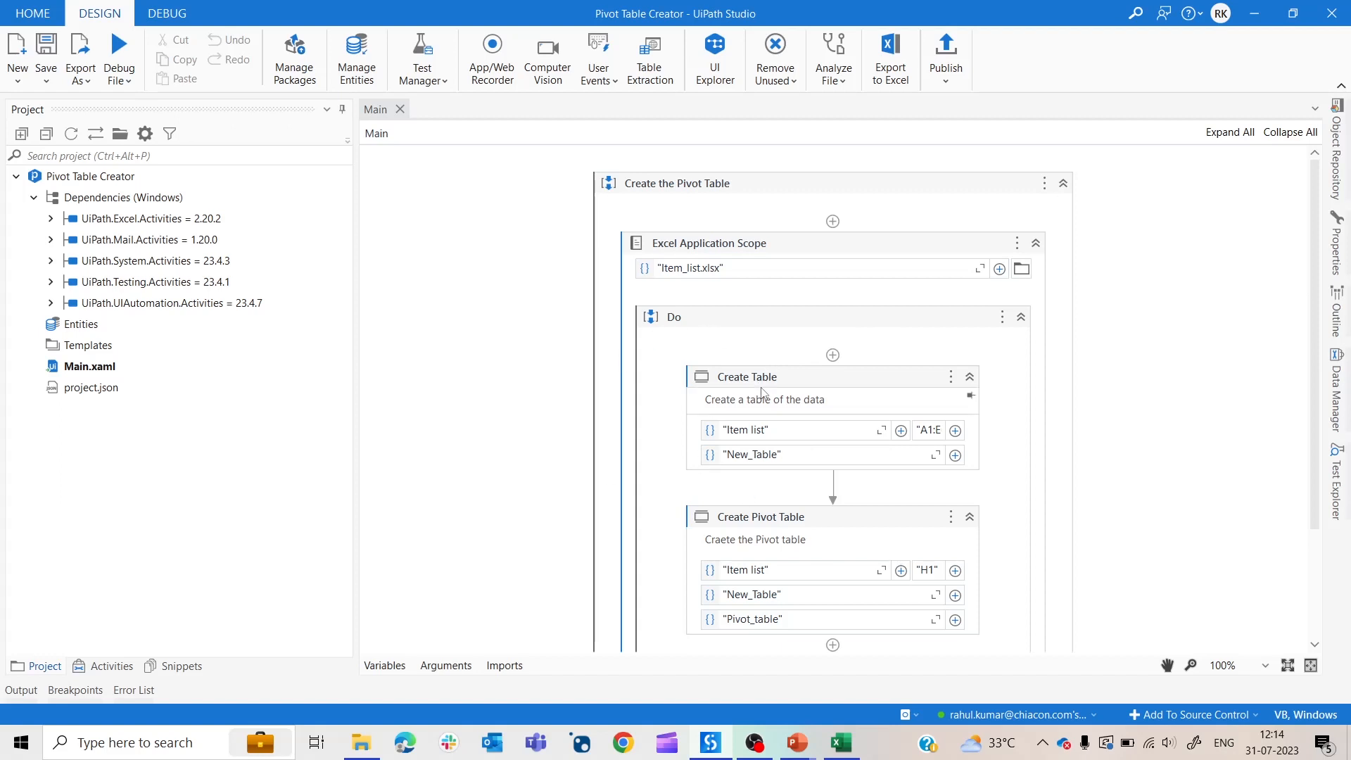
{"action": "mouse_move", "coordinate": [776, 426]}
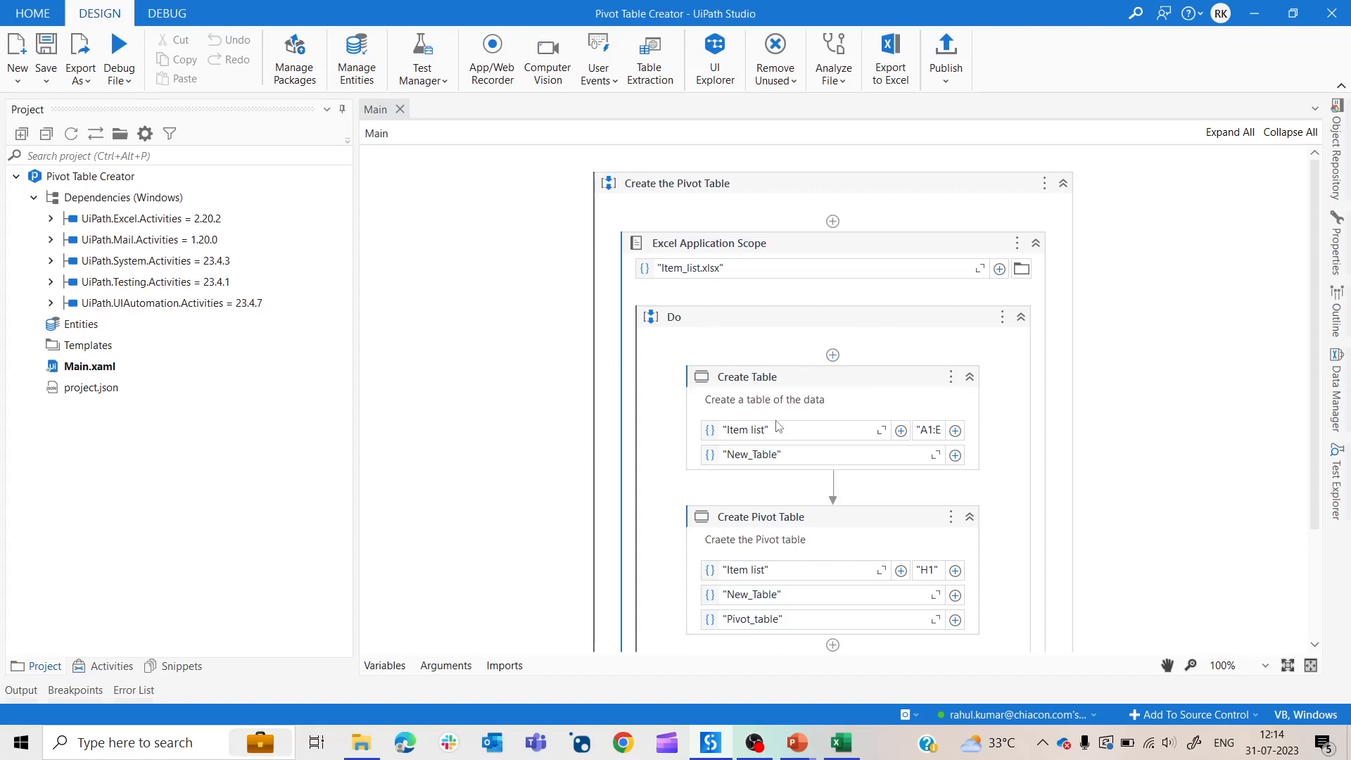
{"action": "mouse_move", "coordinate": [744, 376]}
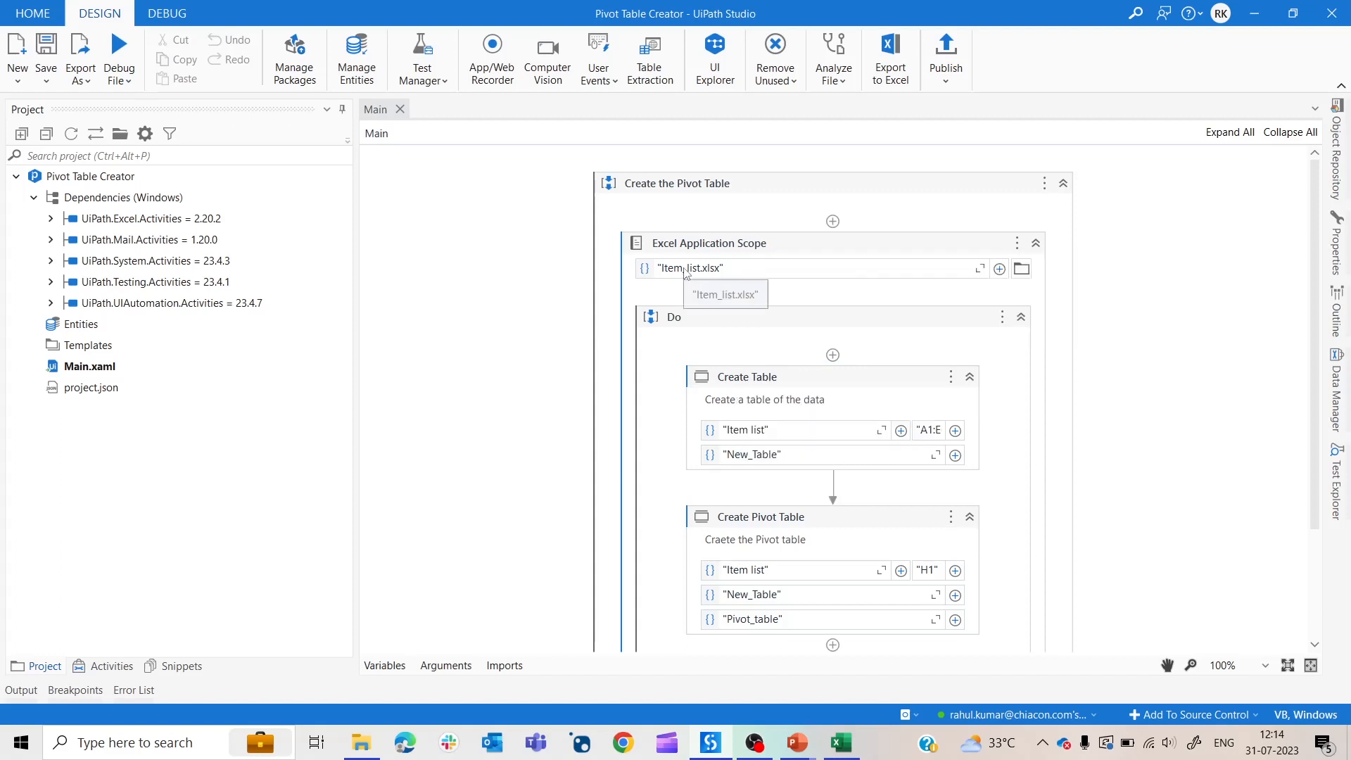
{"action": "mouse_move", "coordinate": [779, 271]}
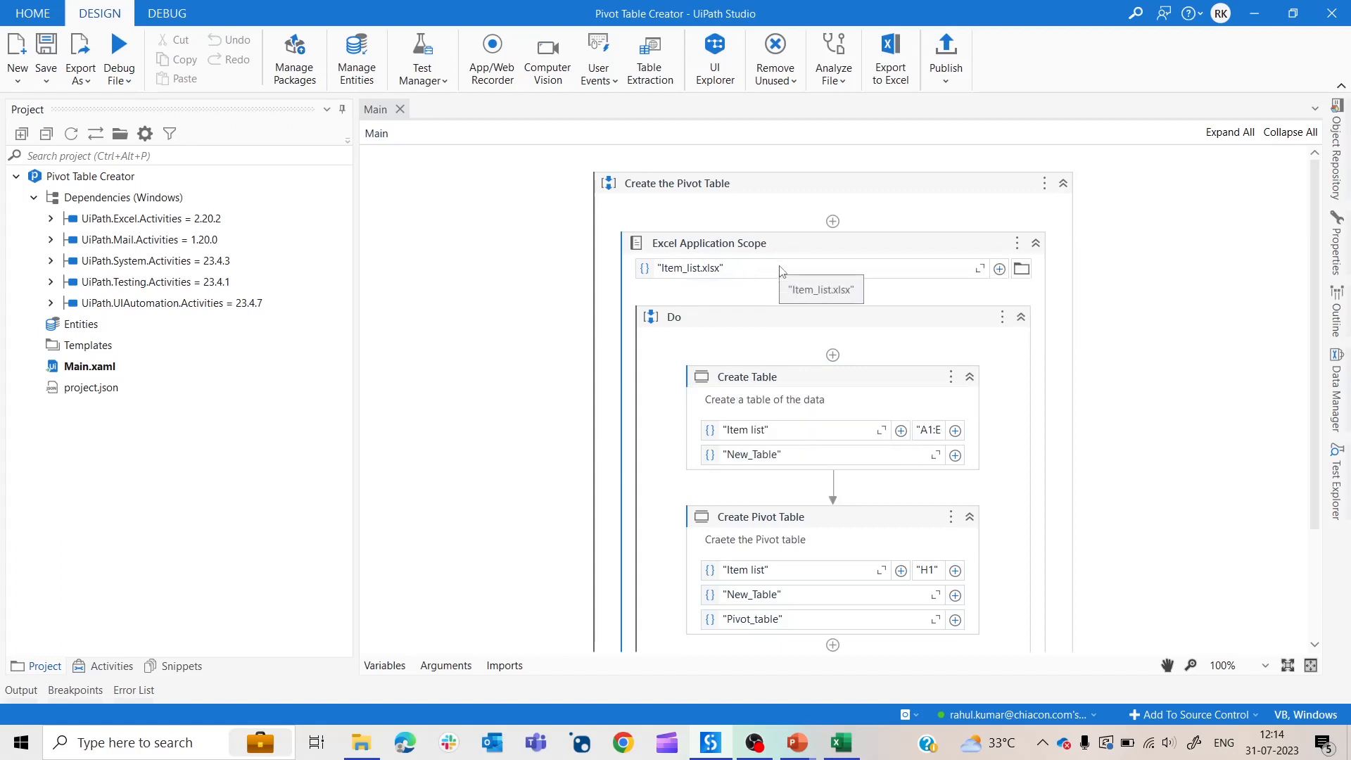
{"action": "mouse_move", "coordinate": [729, 333]}
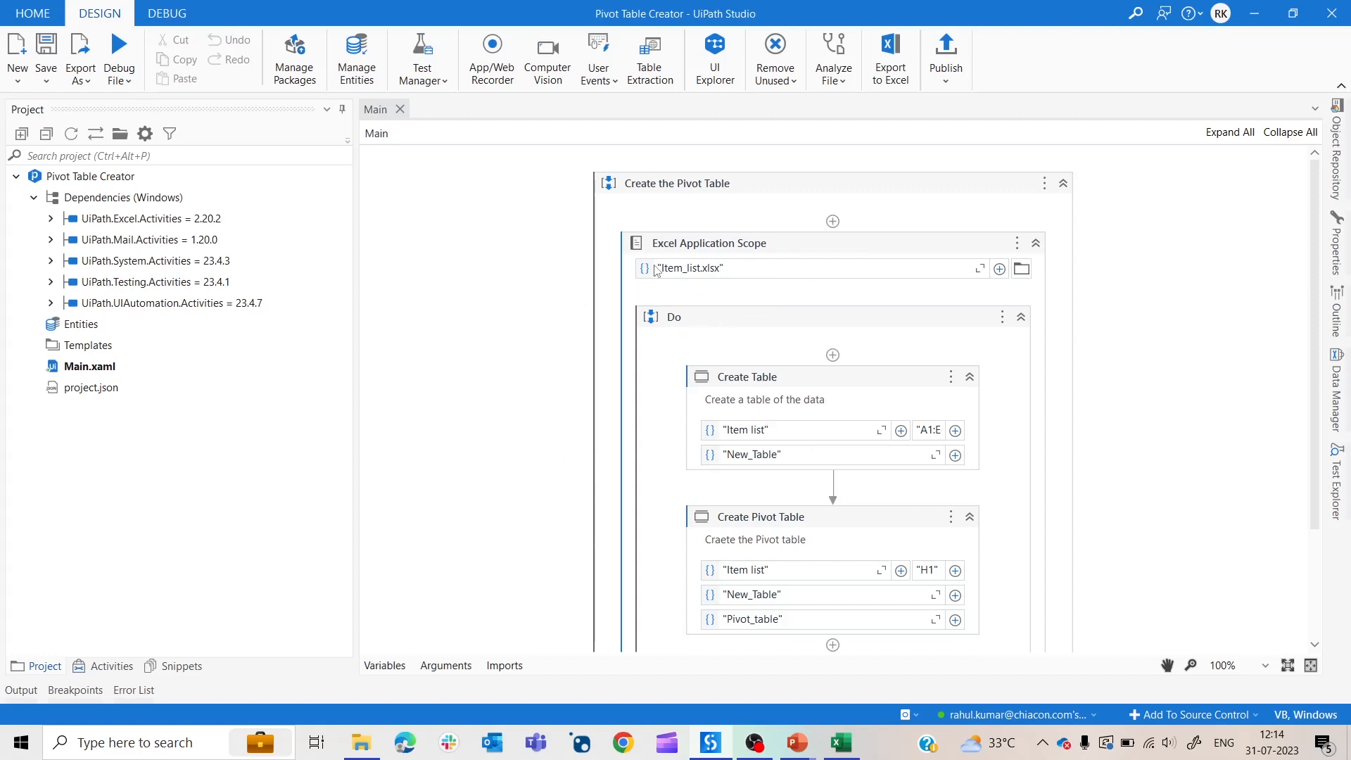
{"action": "mouse_move", "coordinate": [744, 514]}
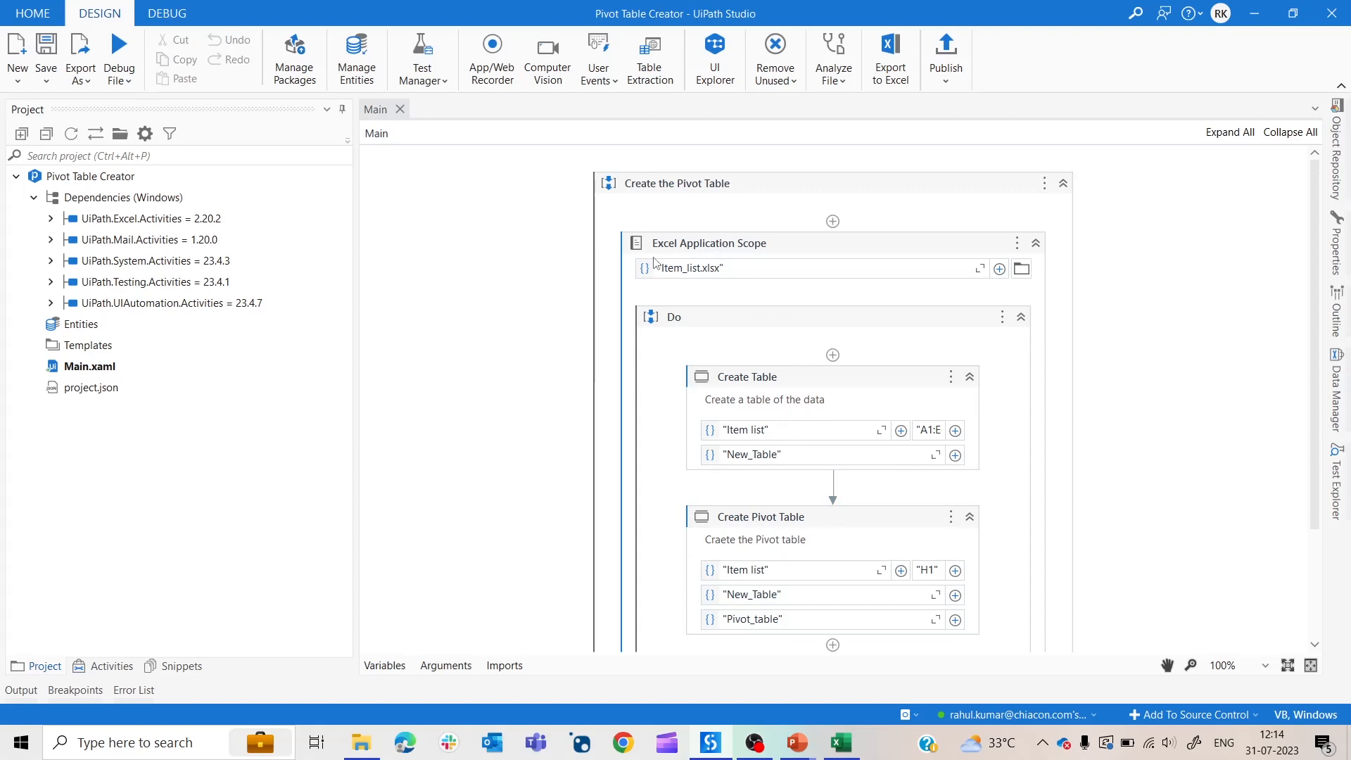
{"action": "mouse_move", "coordinate": [845, 434]}
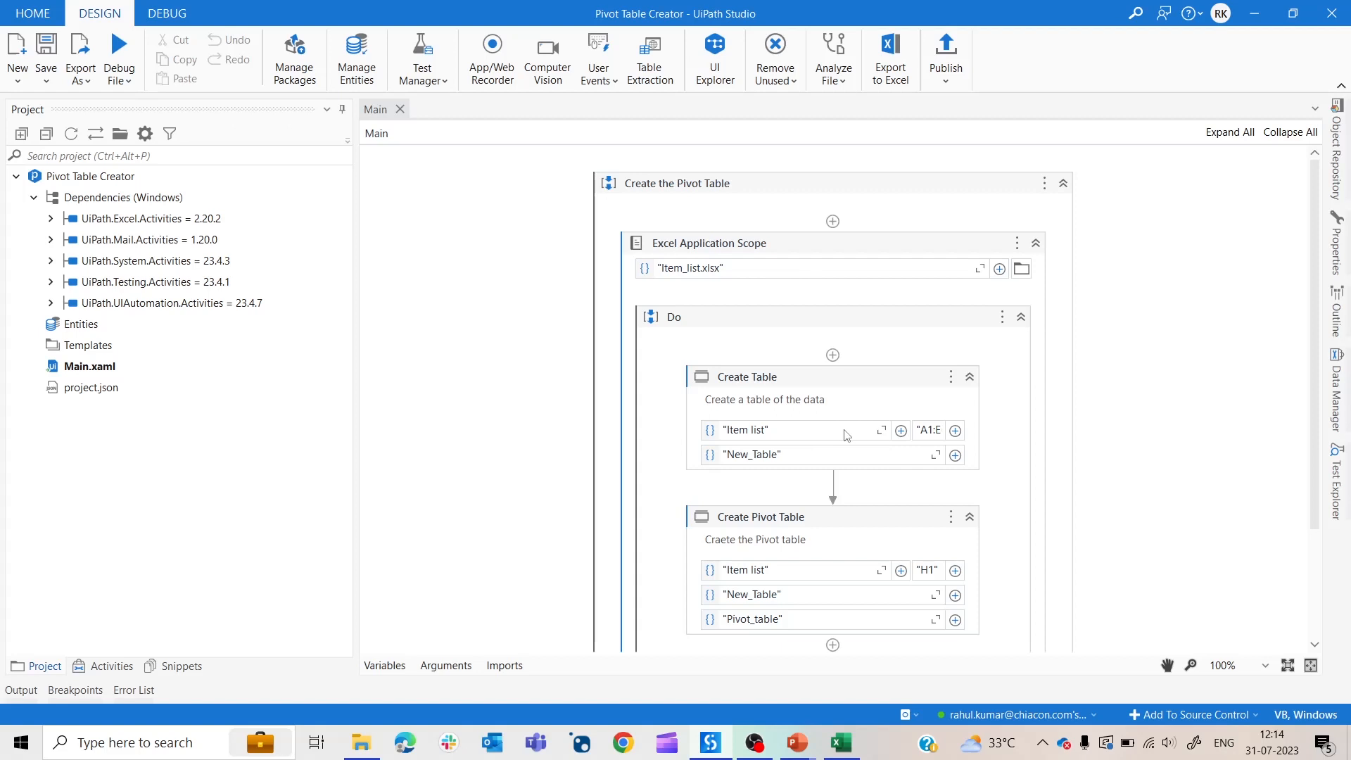
{"action": "mouse_move", "coordinate": [794, 449]}
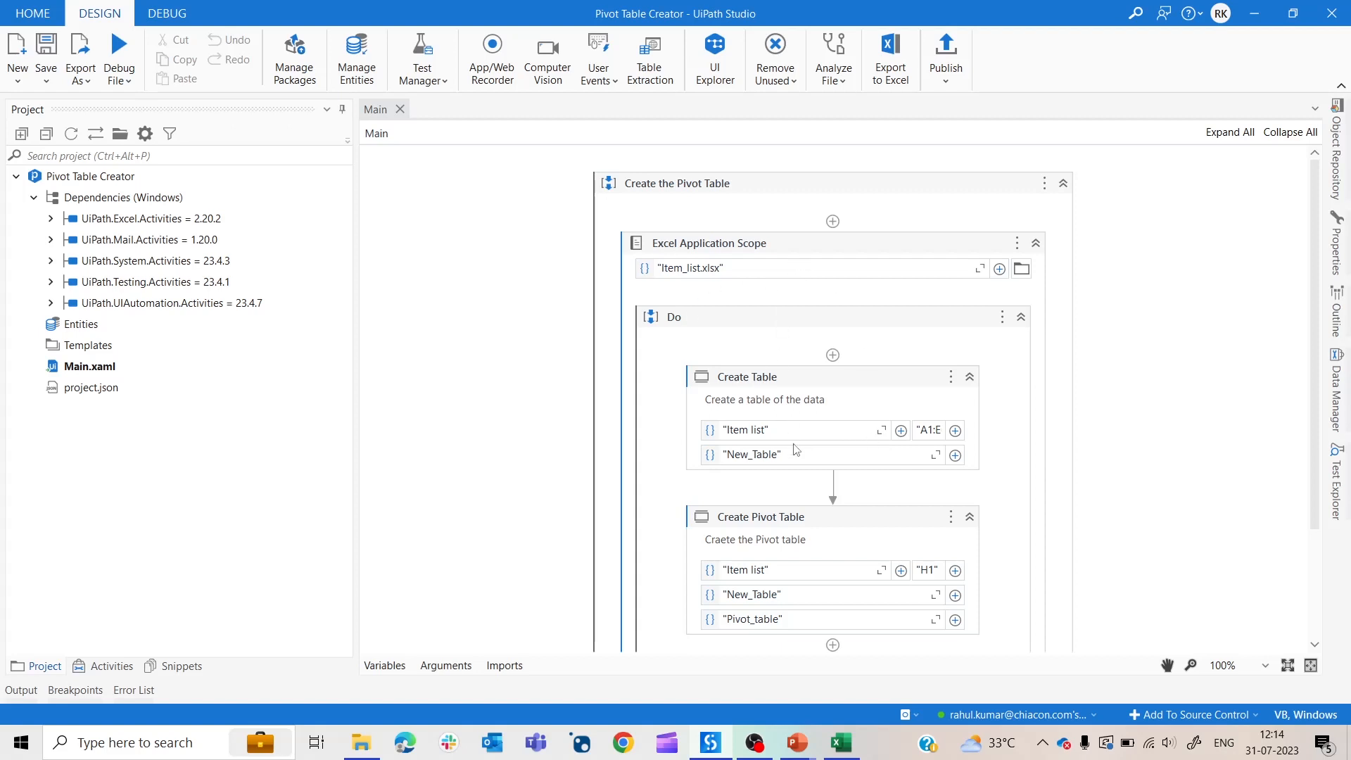
{"action": "mouse_move", "coordinate": [835, 519]}
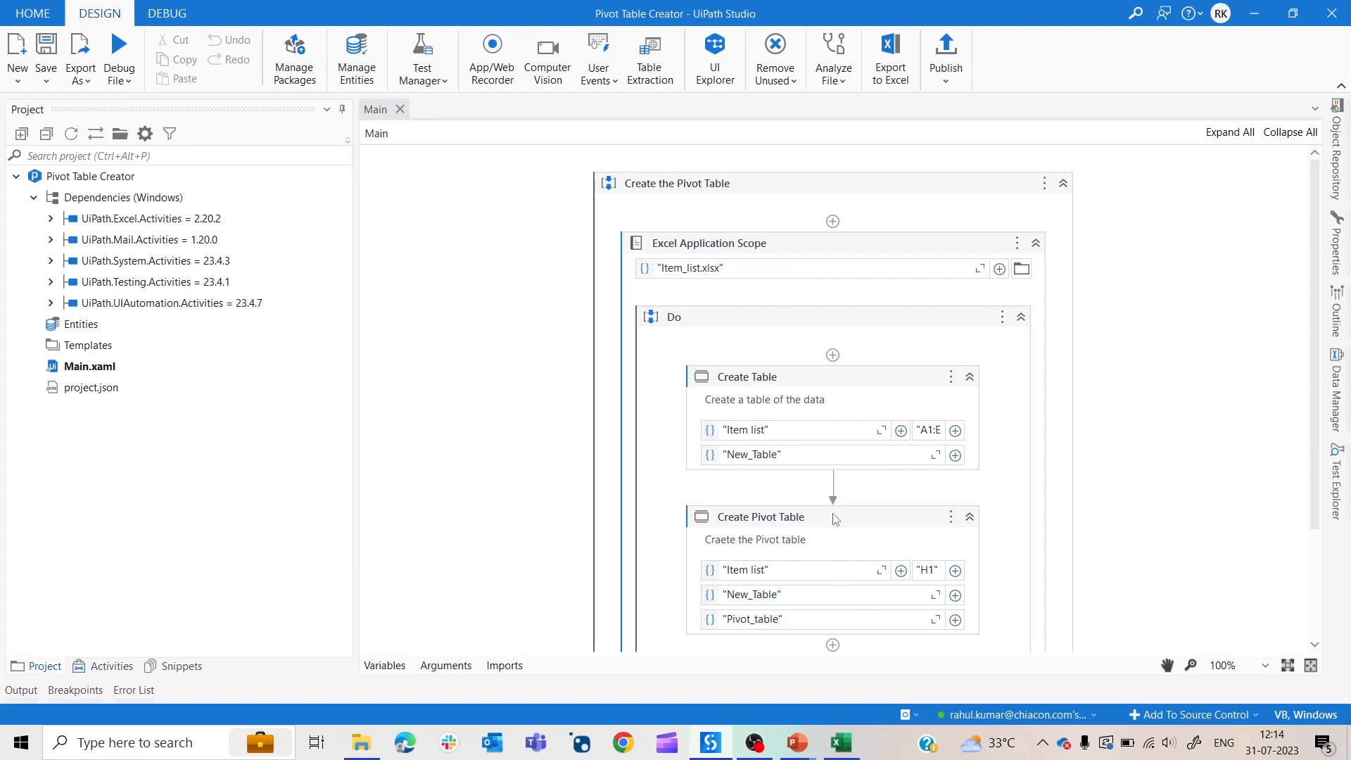
{"action": "left_click", "coordinate": [745, 376]}
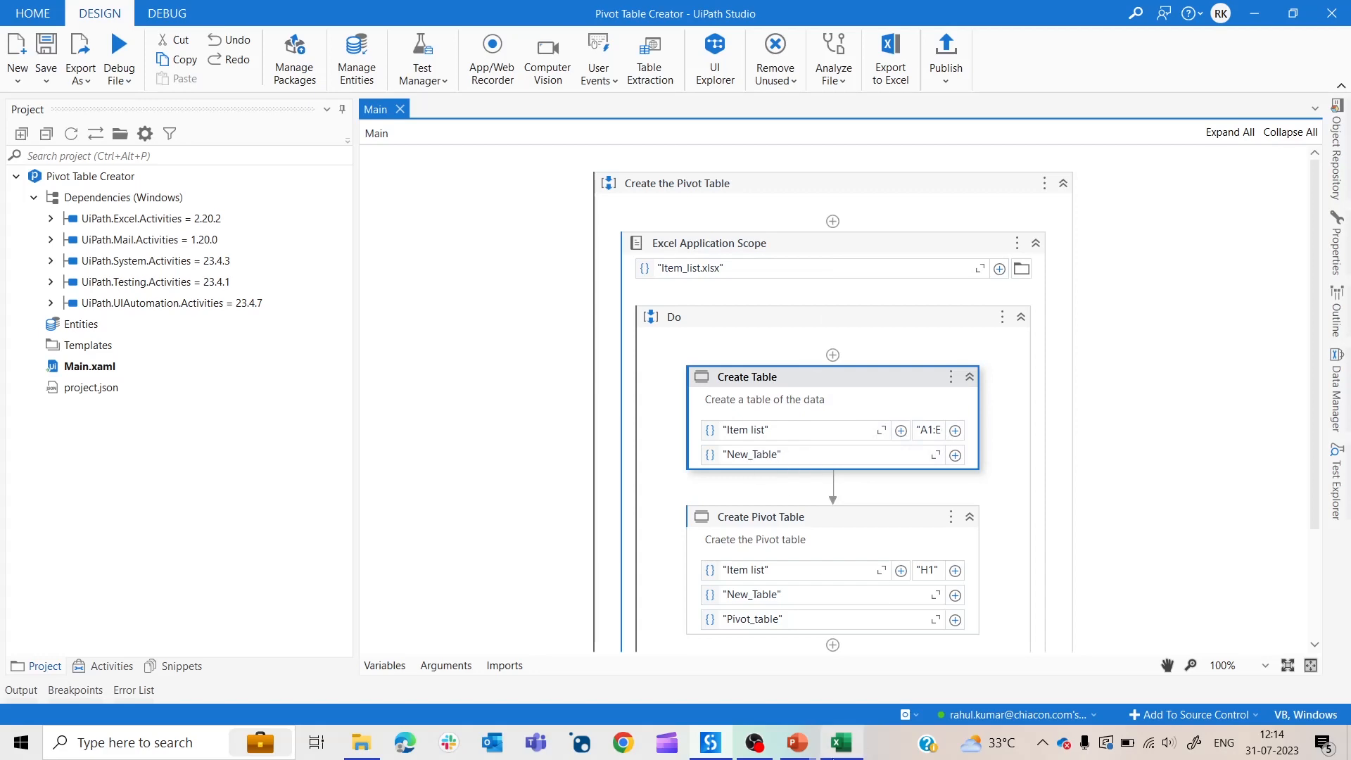
{"action": "left_click", "coordinate": [838, 742]}
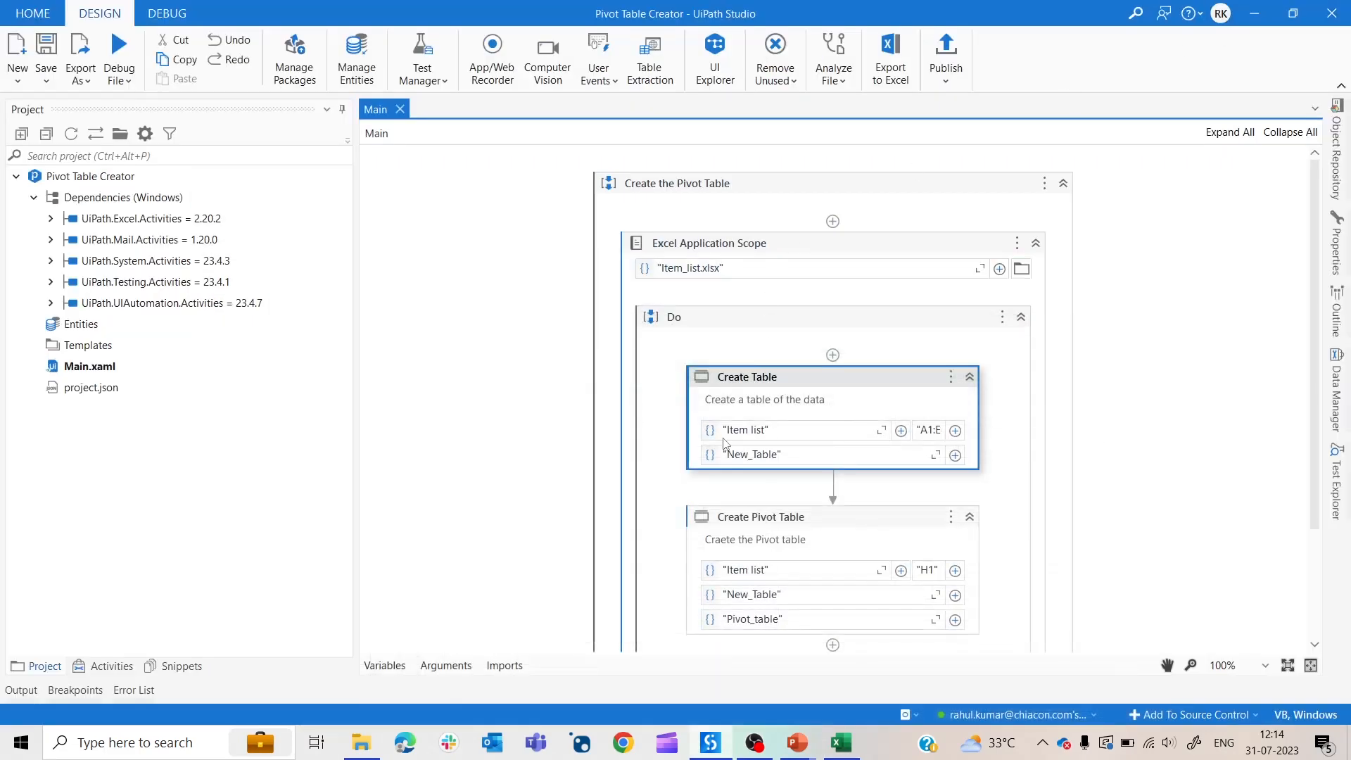
{"action": "mouse_move", "coordinate": [880, 430]}
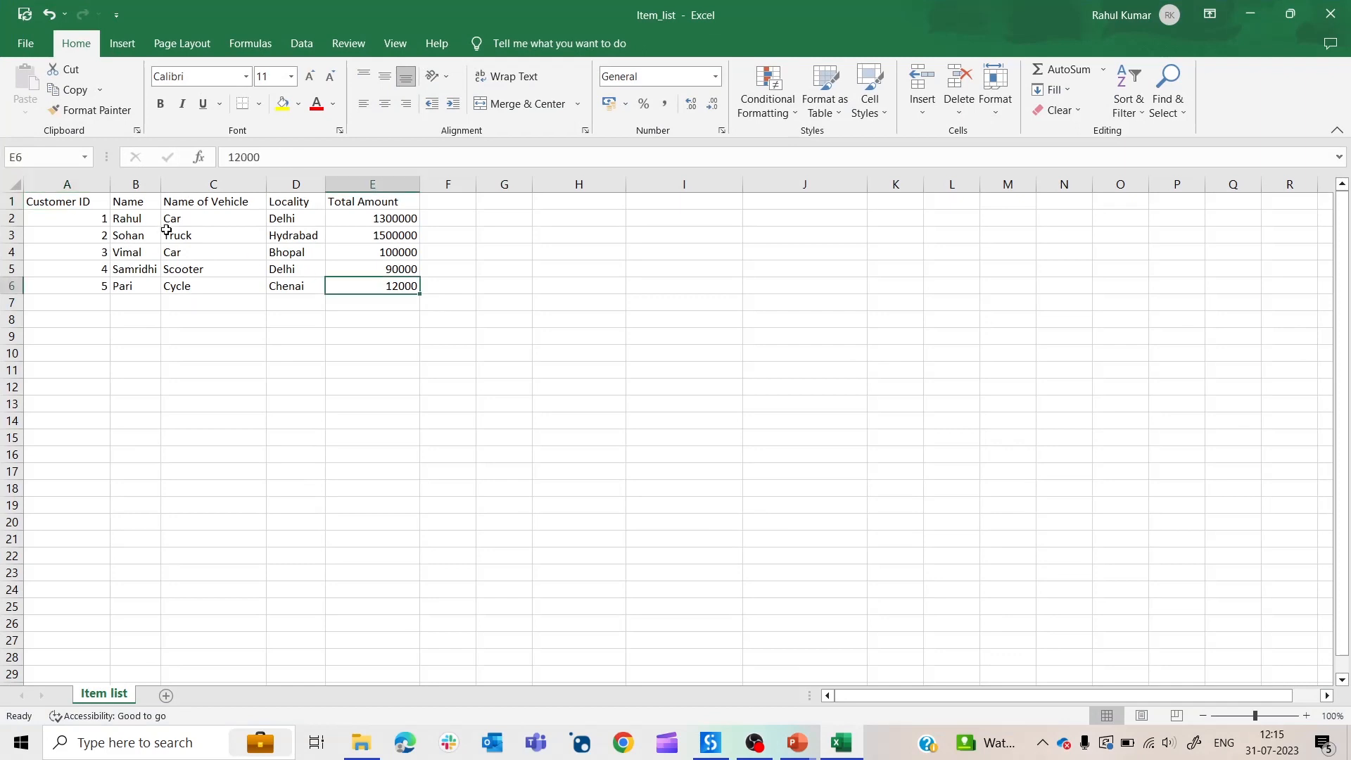
{"action": "left_click", "coordinate": [67, 202]}
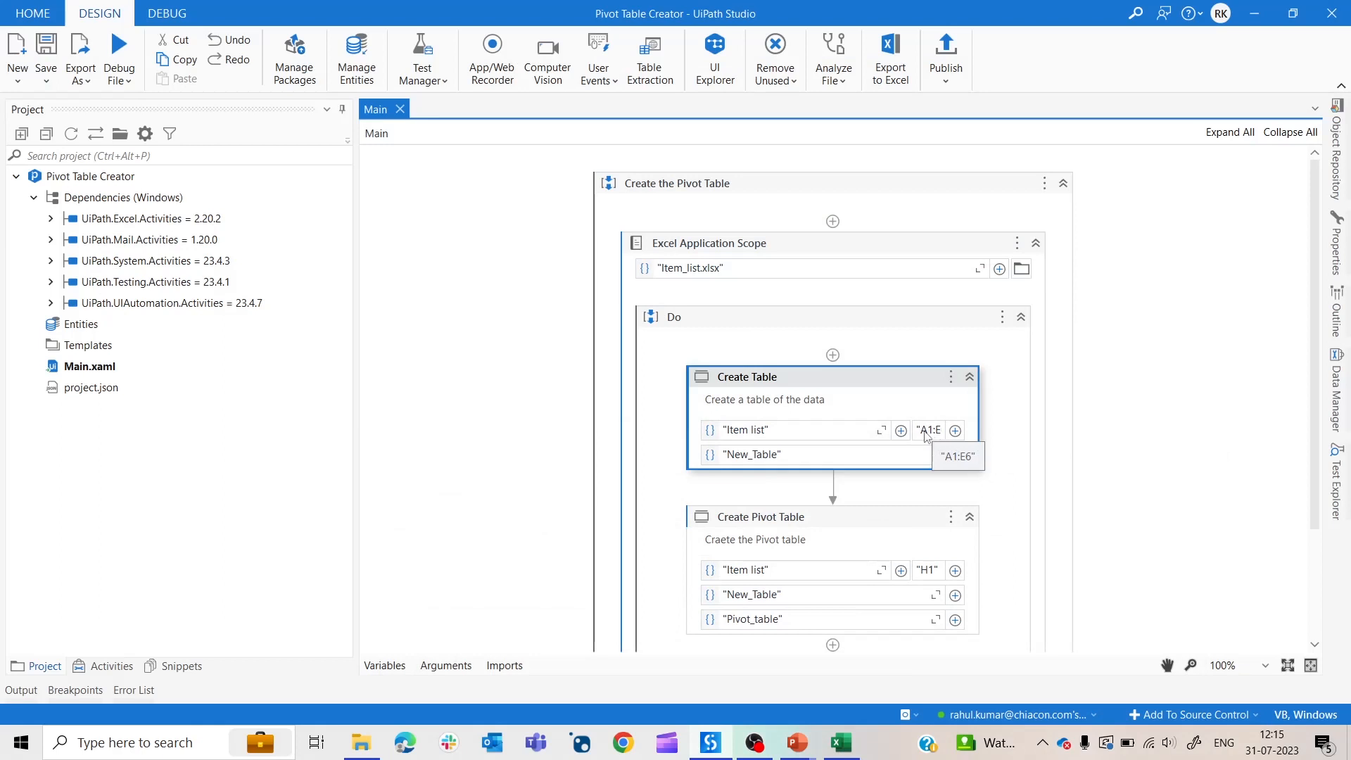
{"action": "mouse_move", "coordinate": [788, 463]}
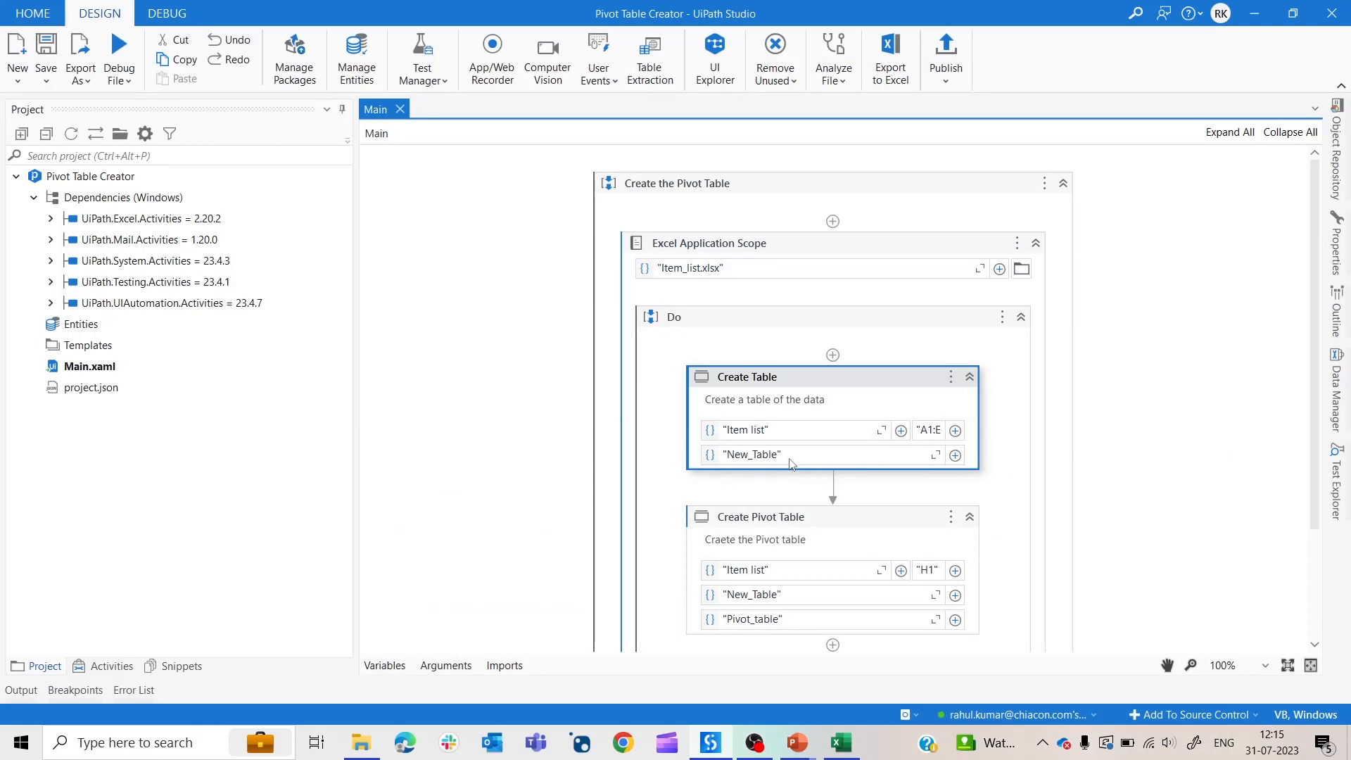
{"action": "mouse_move", "coordinate": [867, 386]}
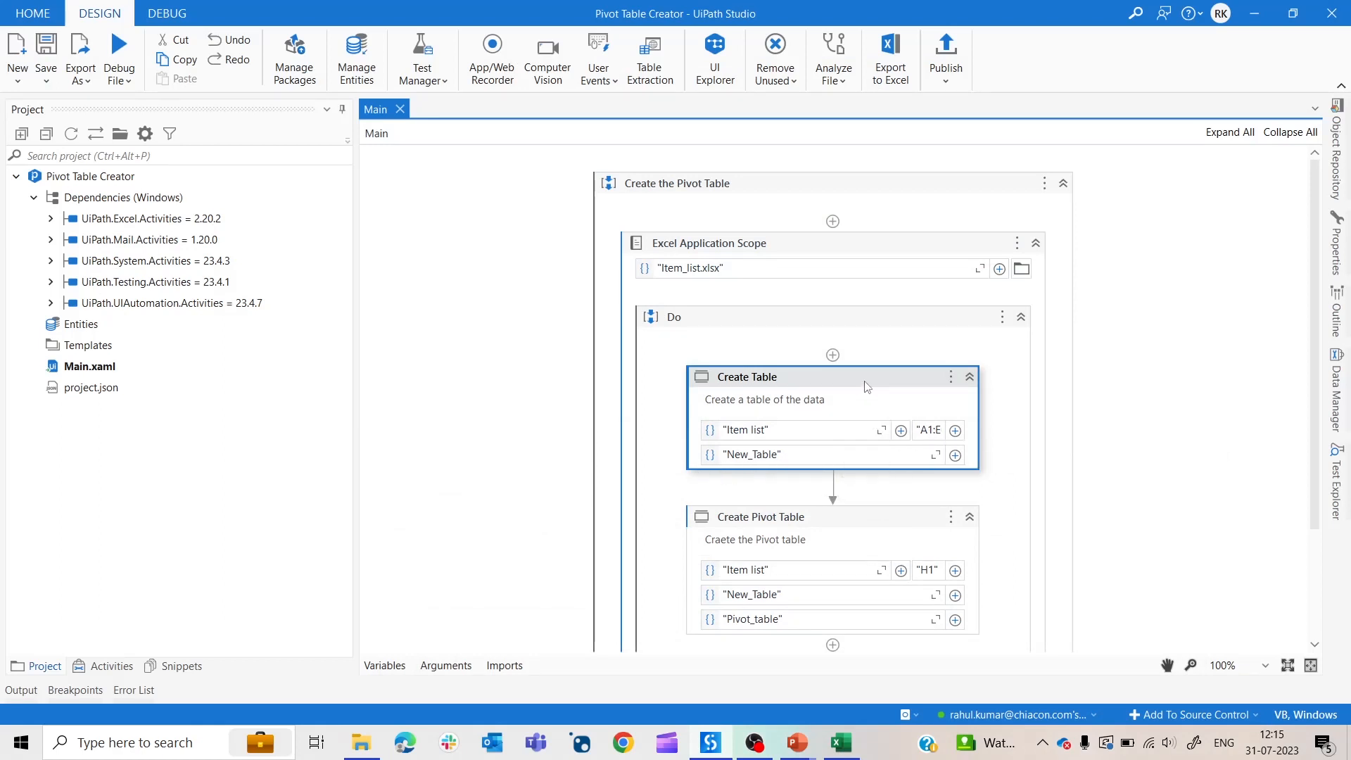
{"action": "mouse_move", "coordinate": [769, 455]}
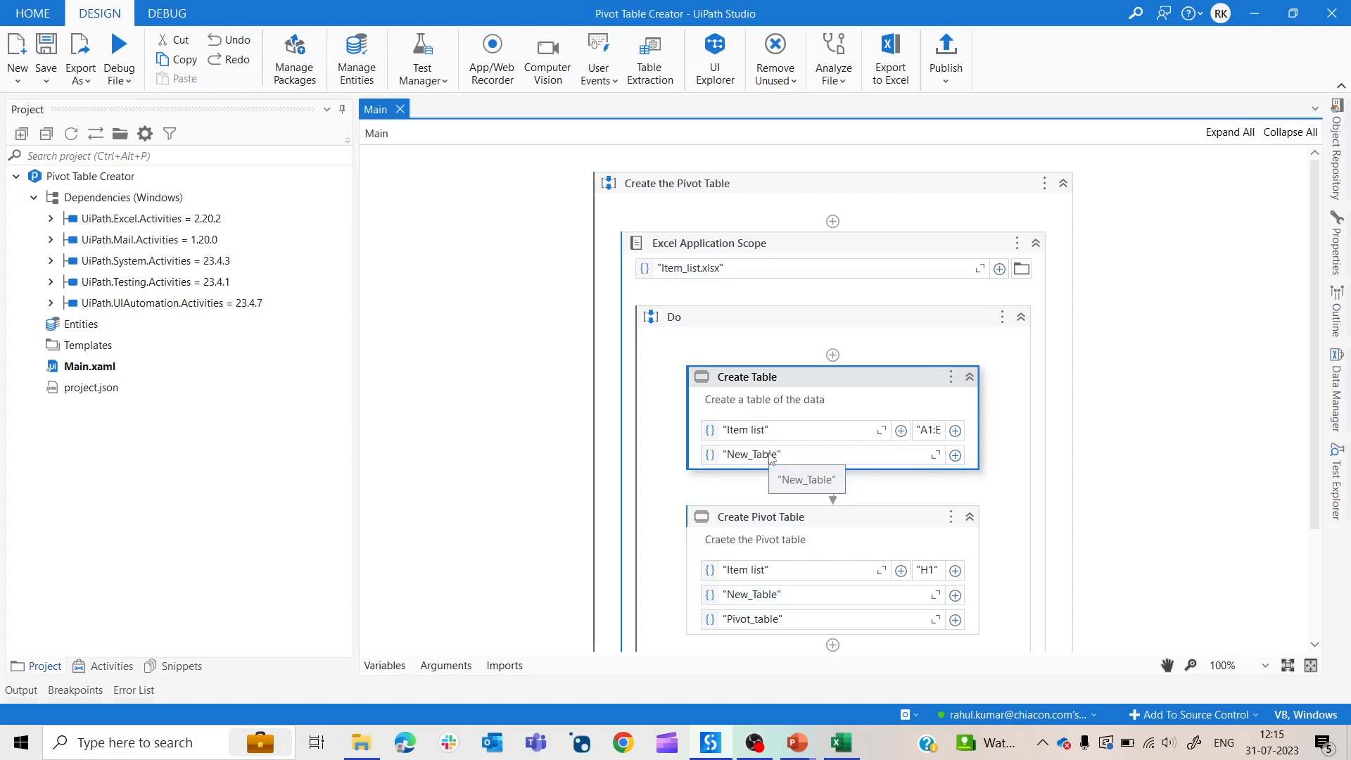
{"action": "mouse_move", "coordinate": [784, 477]}
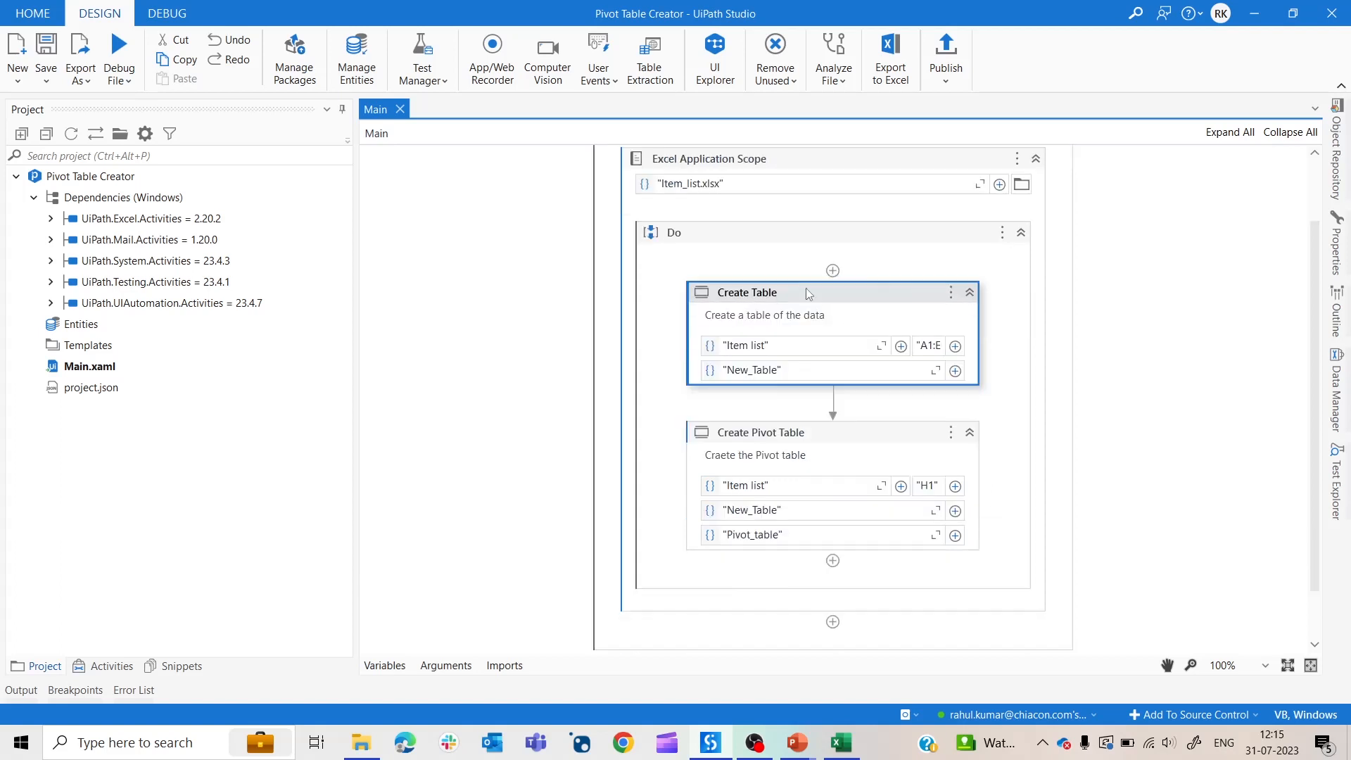
{"action": "mouse_move", "coordinate": [822, 292]}
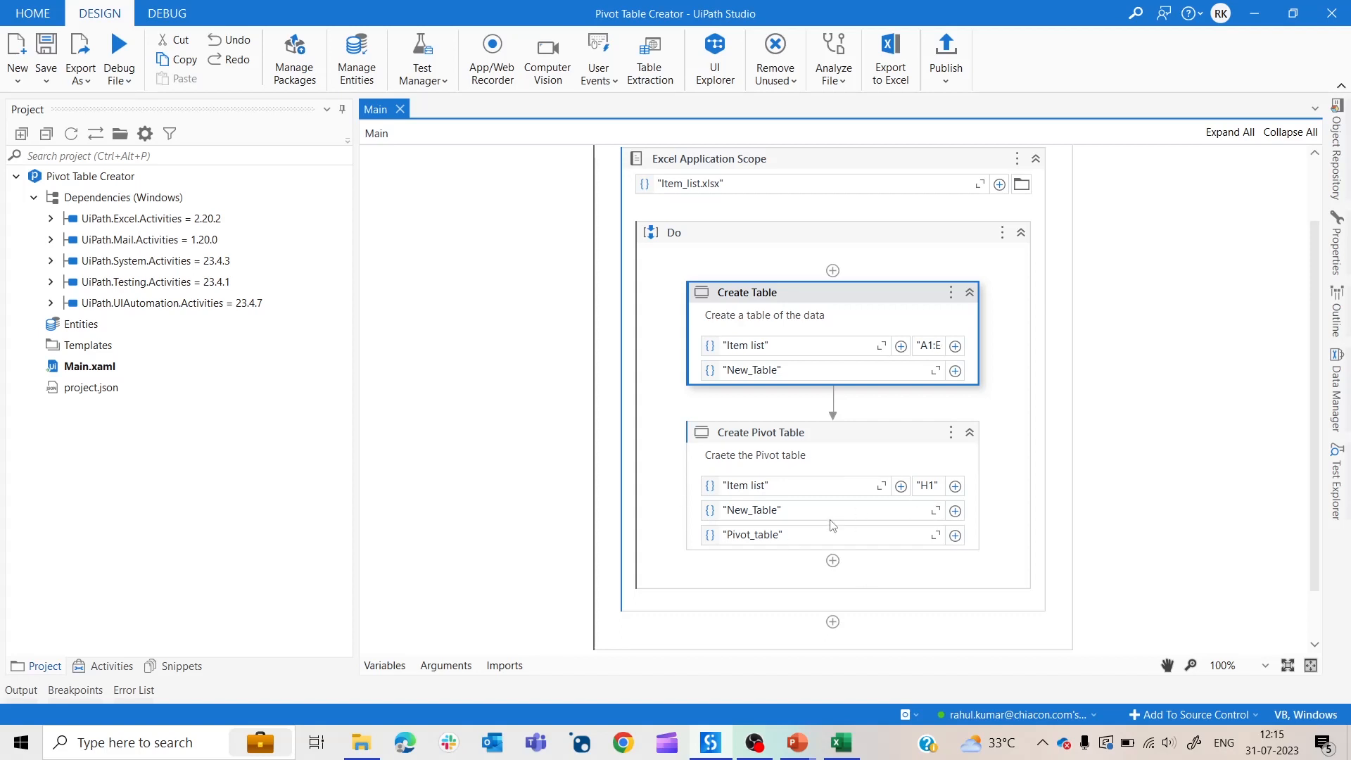
{"action": "mouse_move", "coordinate": [816, 491]}
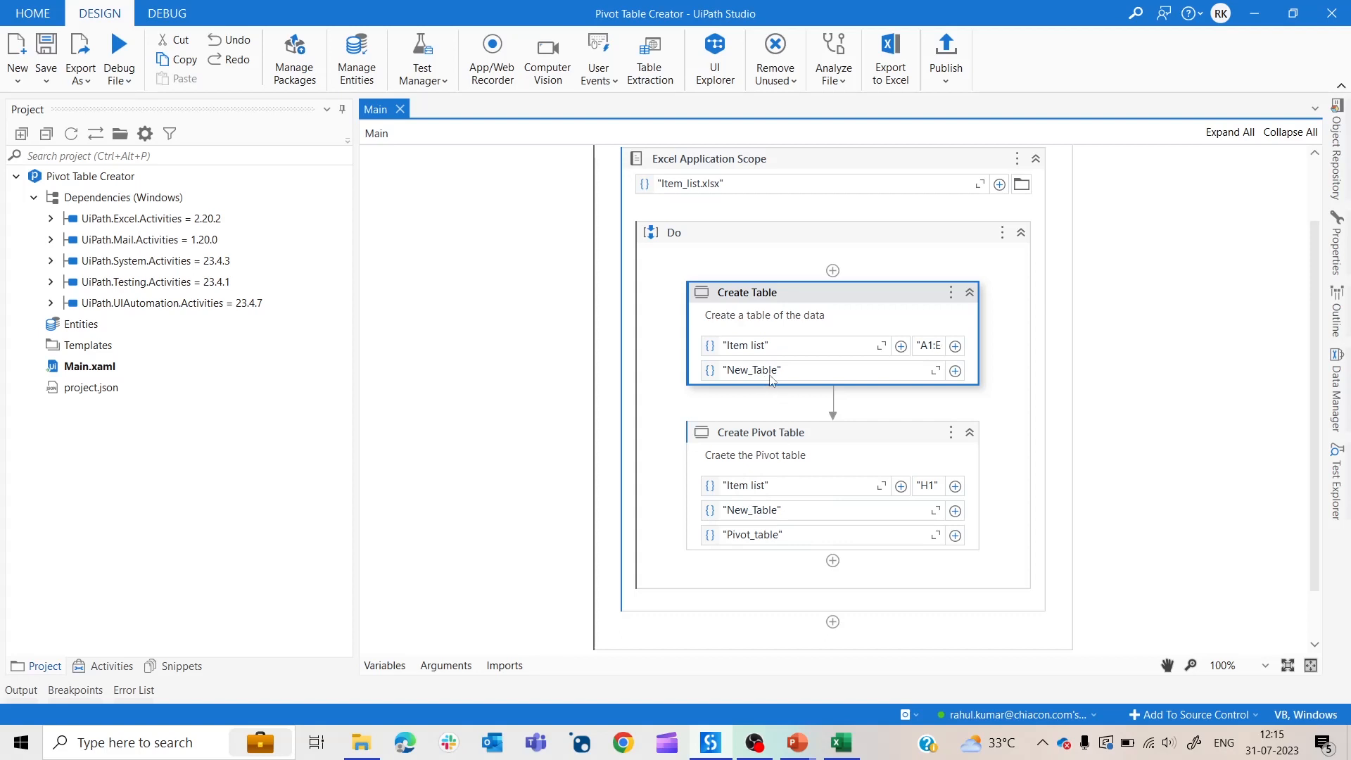
{"action": "mouse_move", "coordinate": [771, 370]}
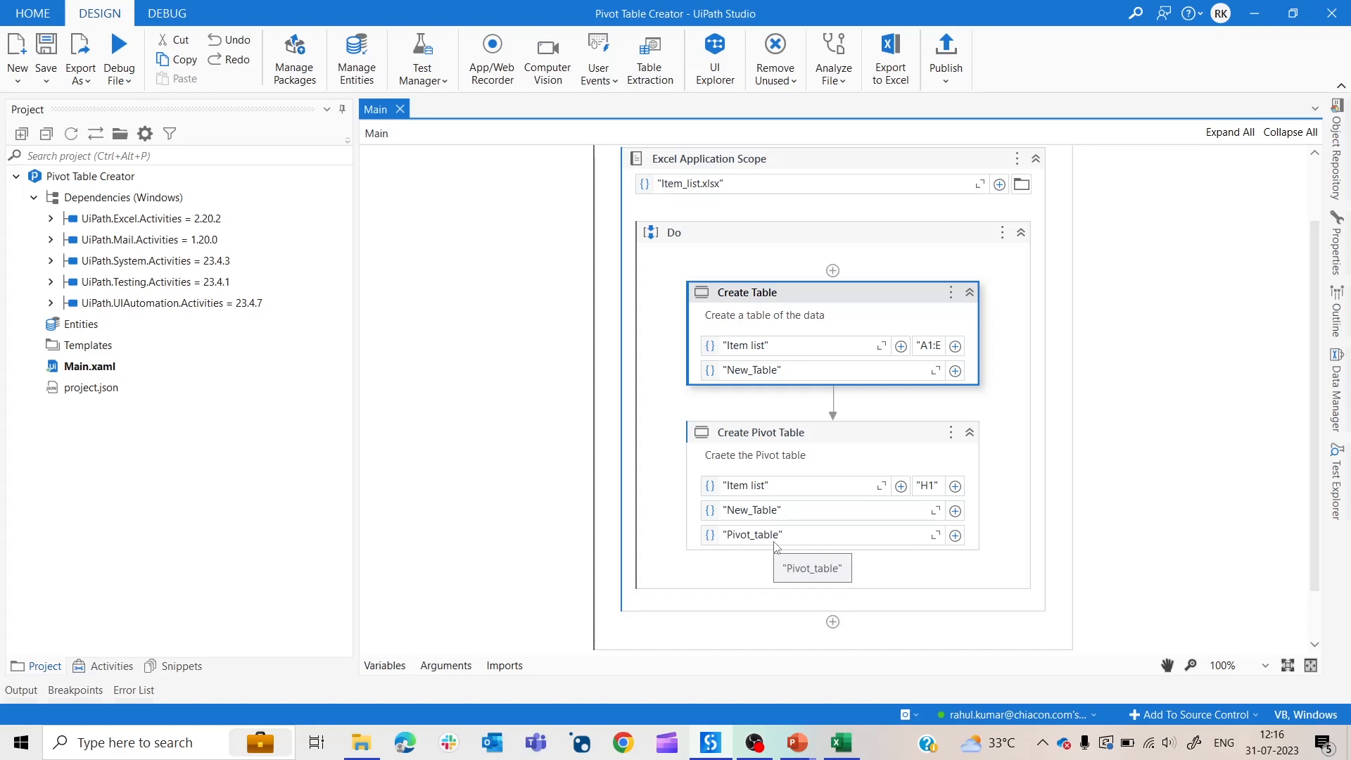
{"action": "mouse_move", "coordinate": [921, 497]}
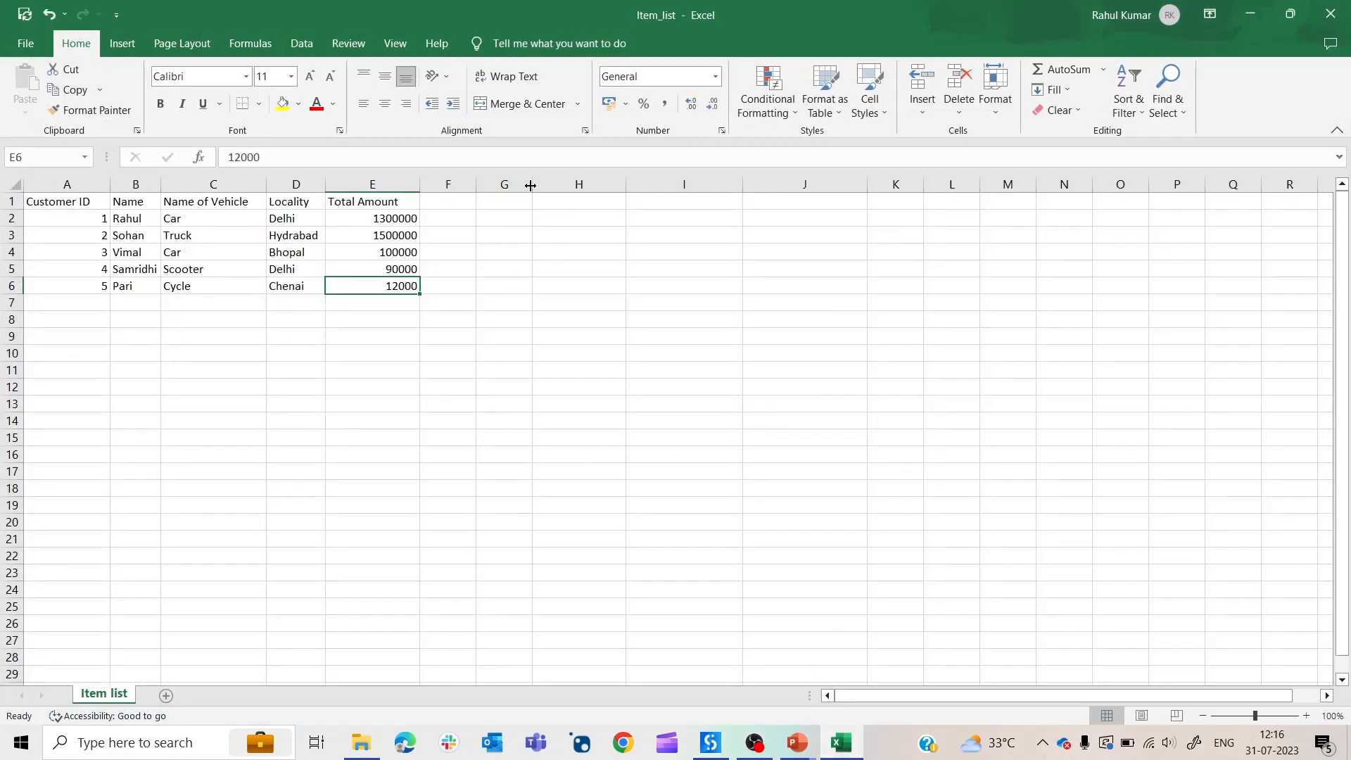
Save and run the create-table and pivot-table workflow.
{"action": "left_click", "coordinate": [578, 202]}
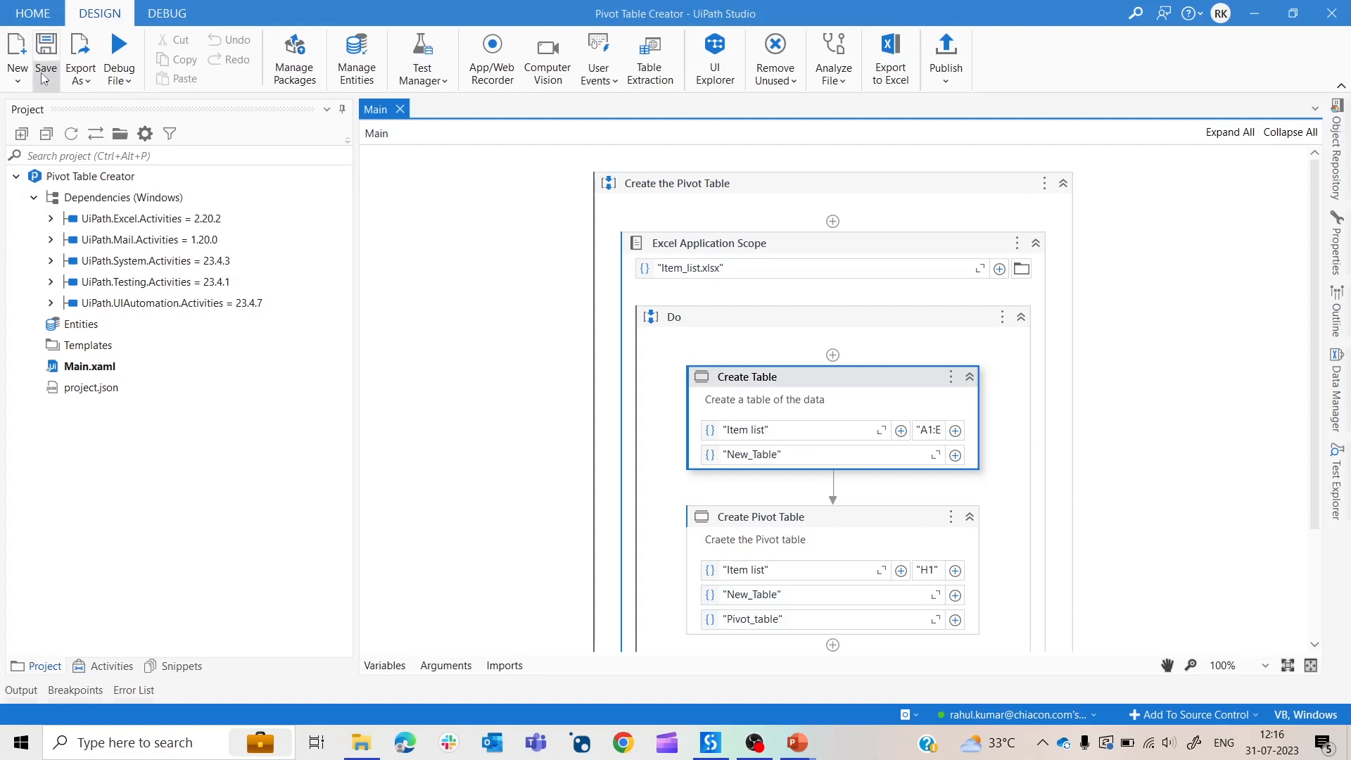
{"action": "left_click", "coordinate": [119, 59]}
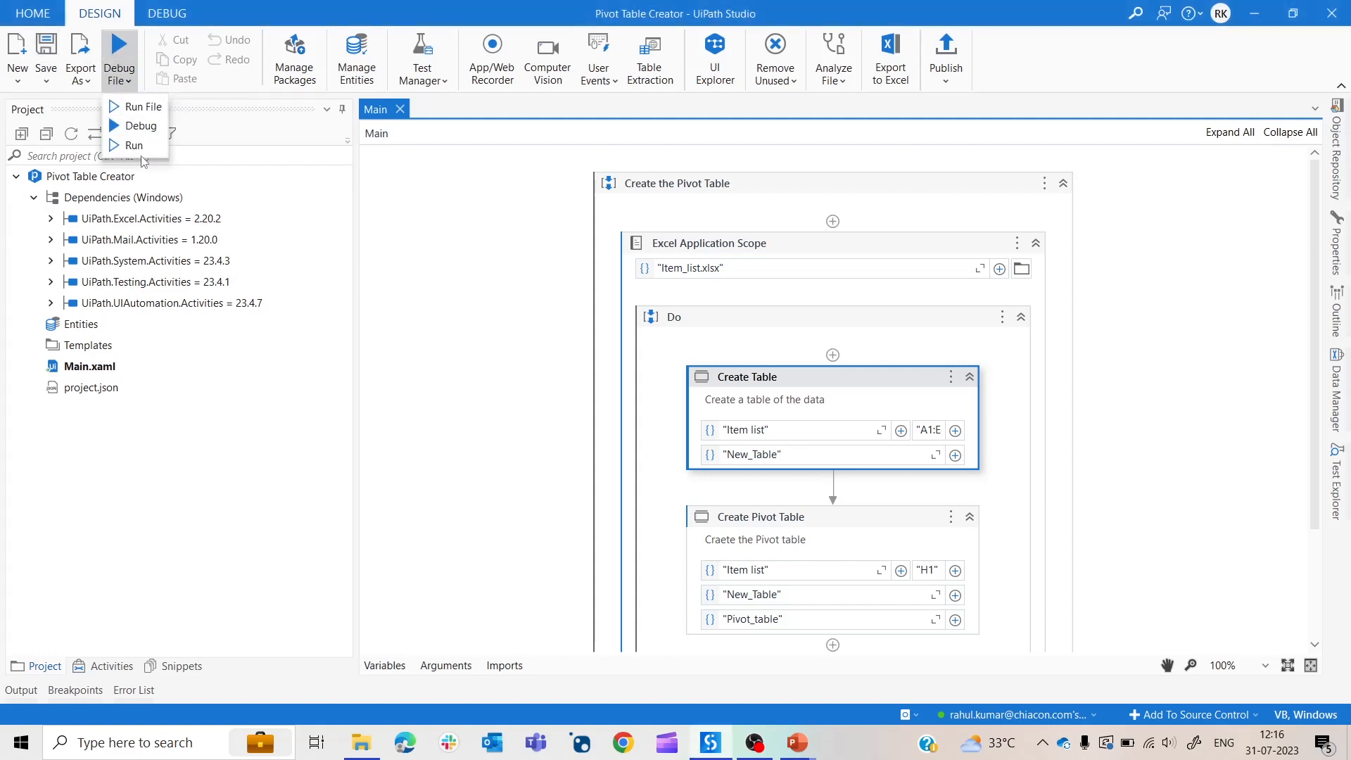
{"action": "left_click", "coordinate": [143, 106]}
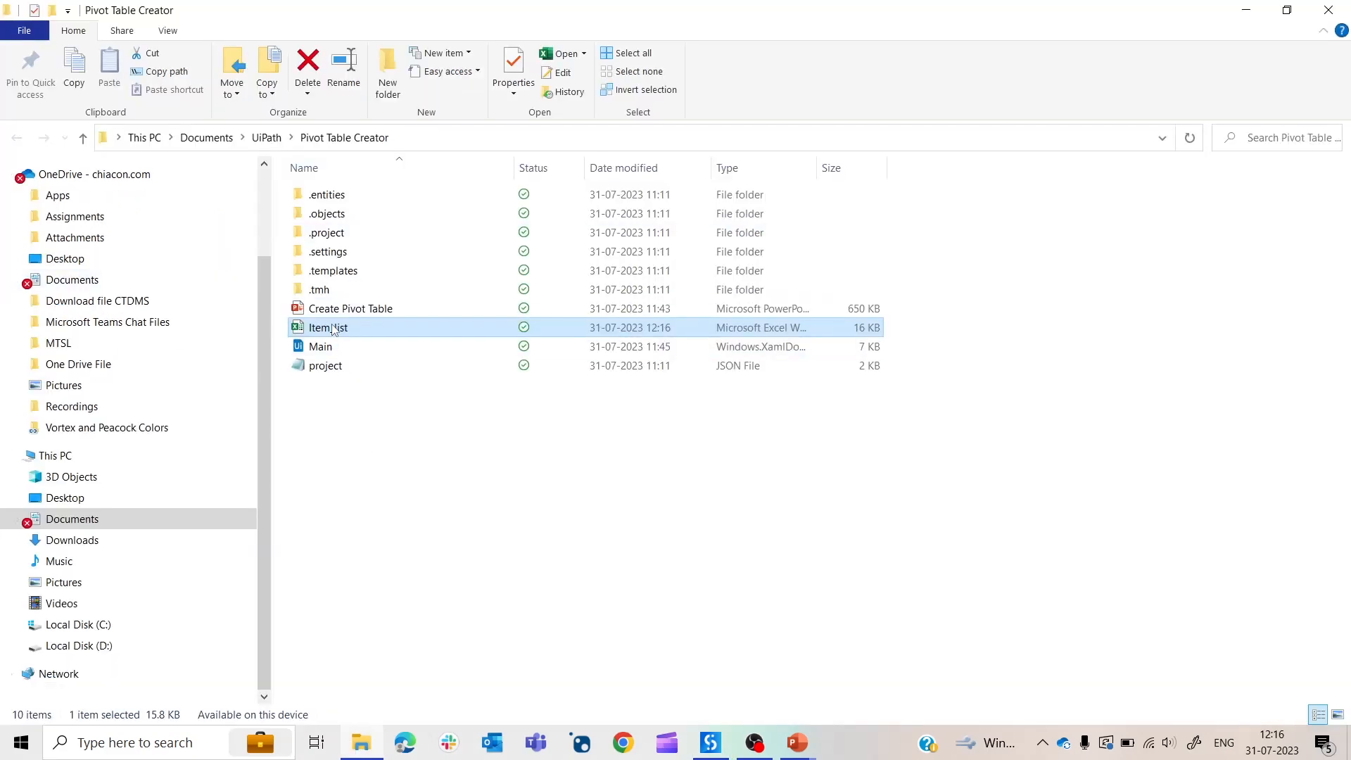
Open Item_list to check the new table and the PivotTable at H1.
{"action": "double_click", "coordinate": [328, 327]}
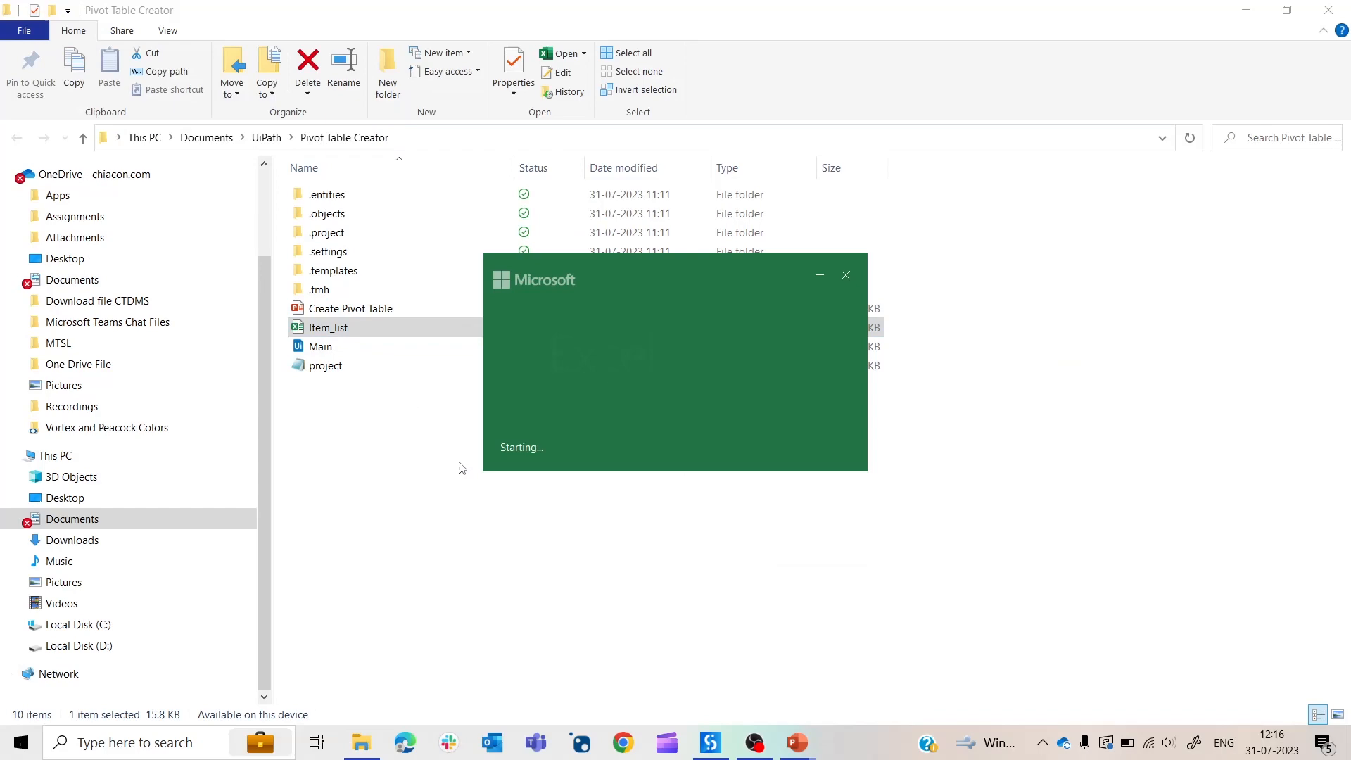
{"action": "double_click", "coordinate": [328, 327]}
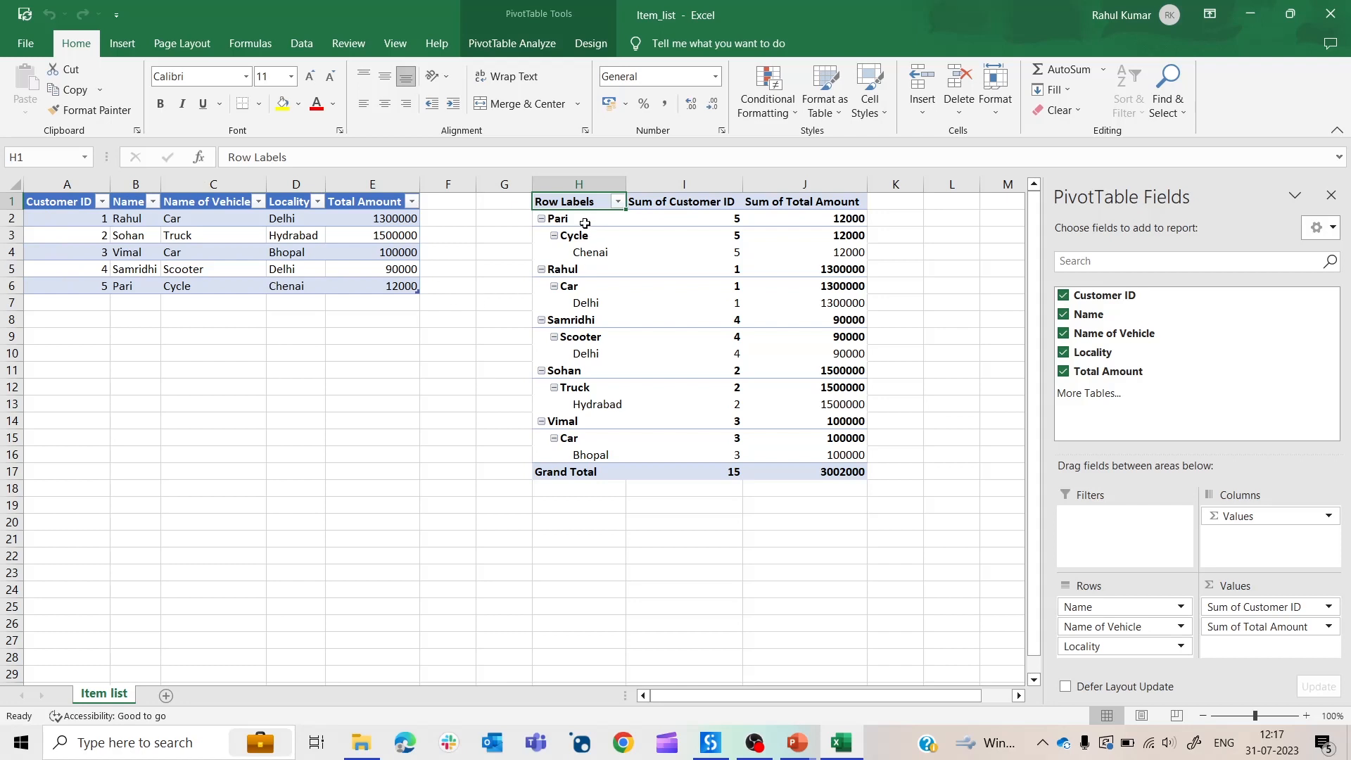
{"action": "mouse_move", "coordinate": [1162, 331]}
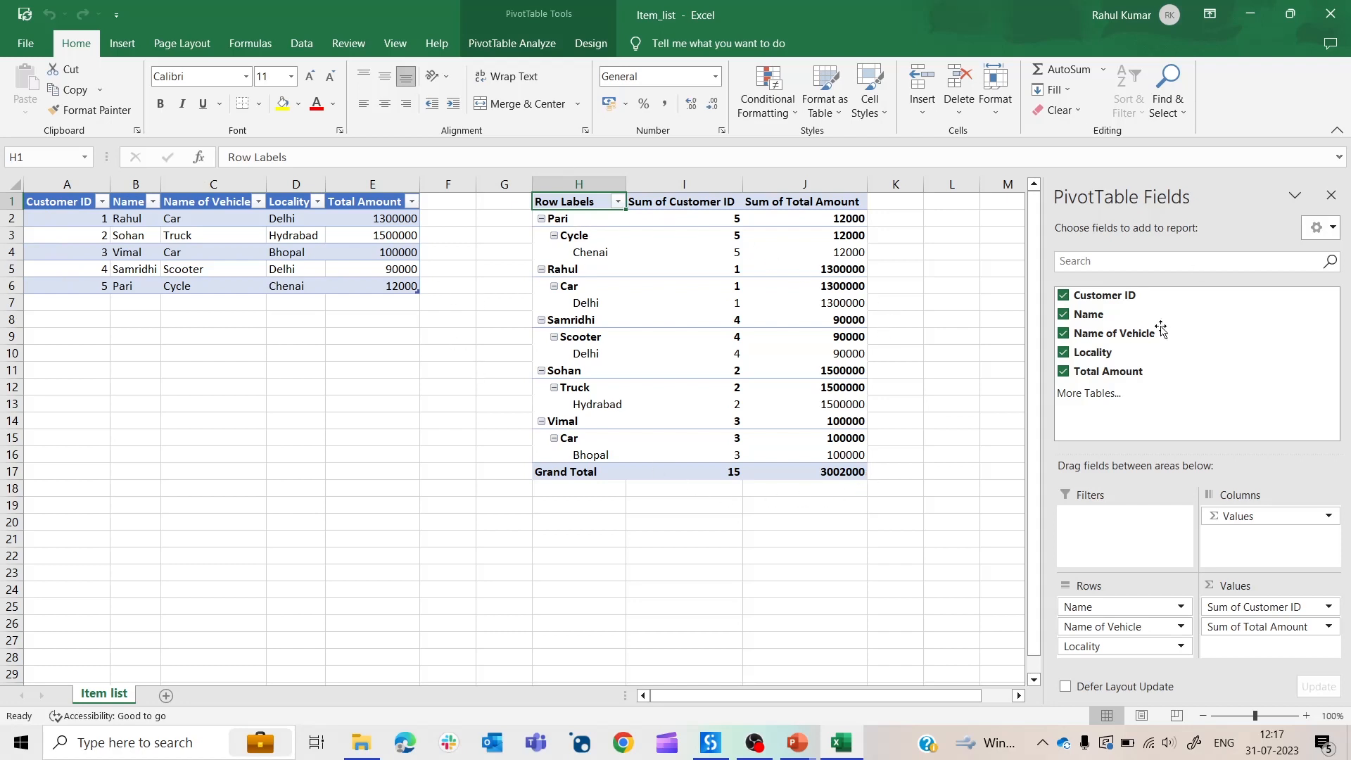
{"action": "mouse_move", "coordinate": [632, 211]}
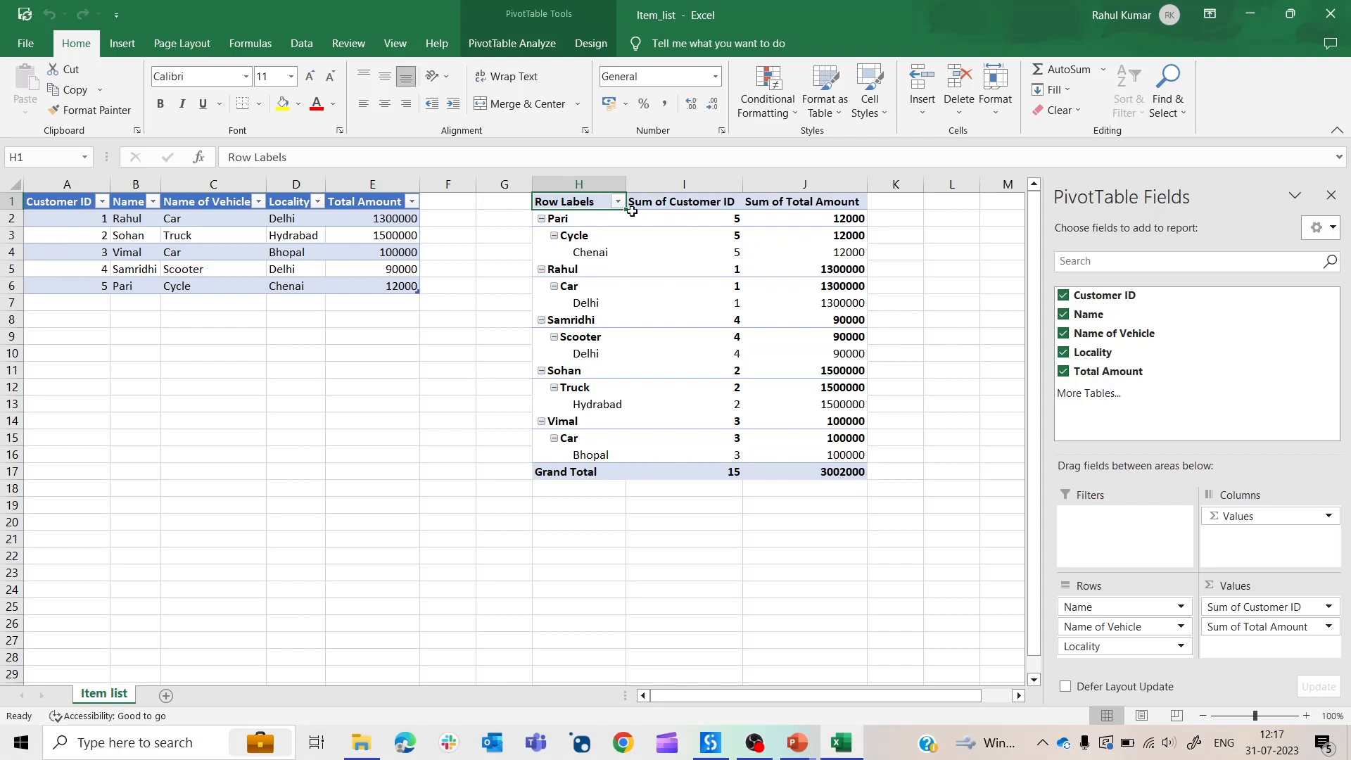
{"action": "mouse_move", "coordinate": [537, 471]}
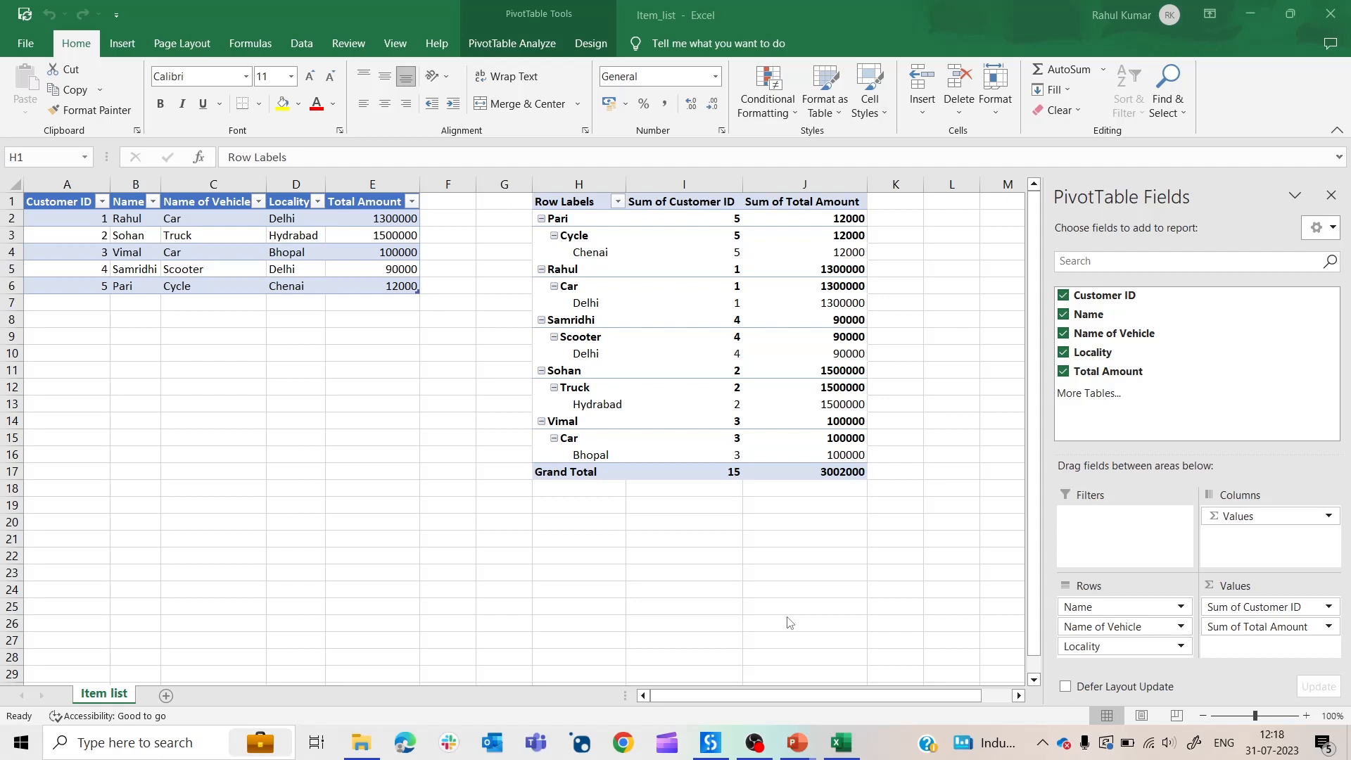
{"action": "mouse_move", "coordinate": [962, 305]}
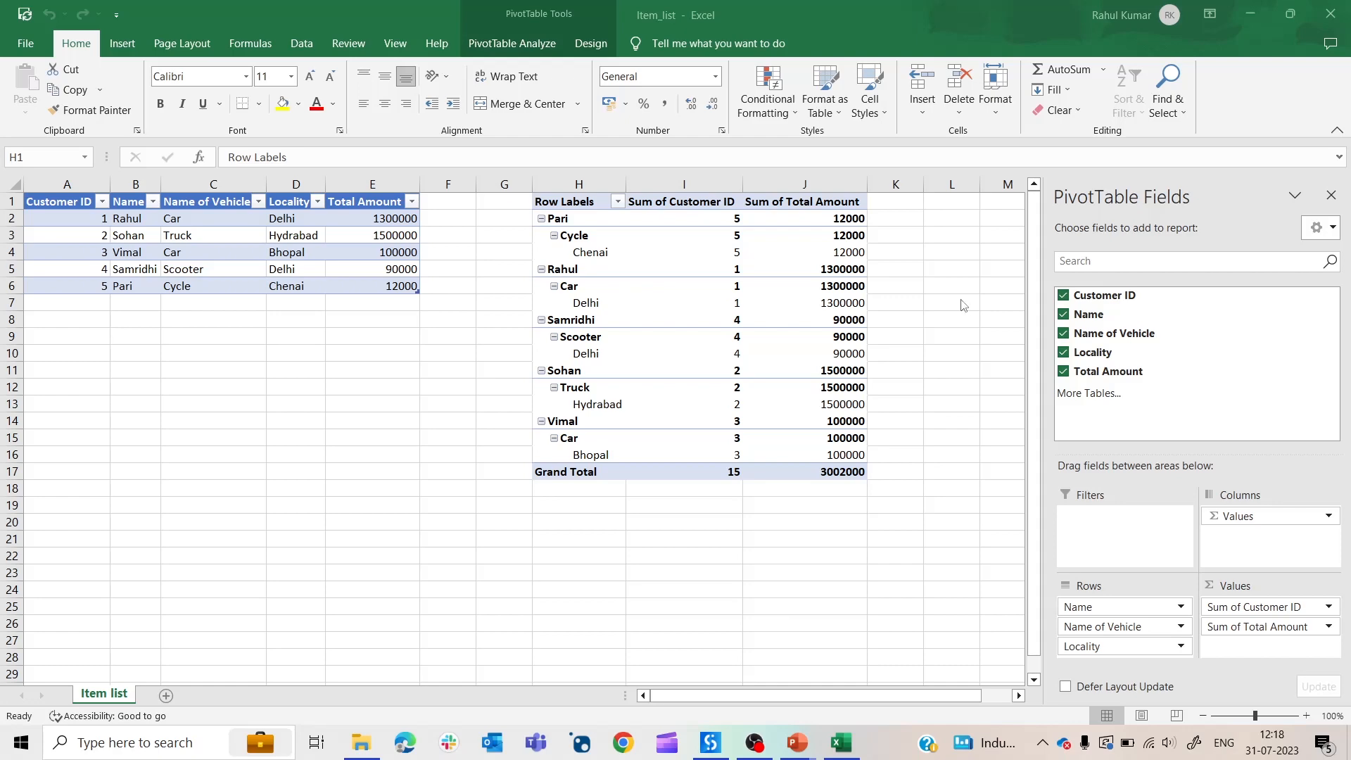